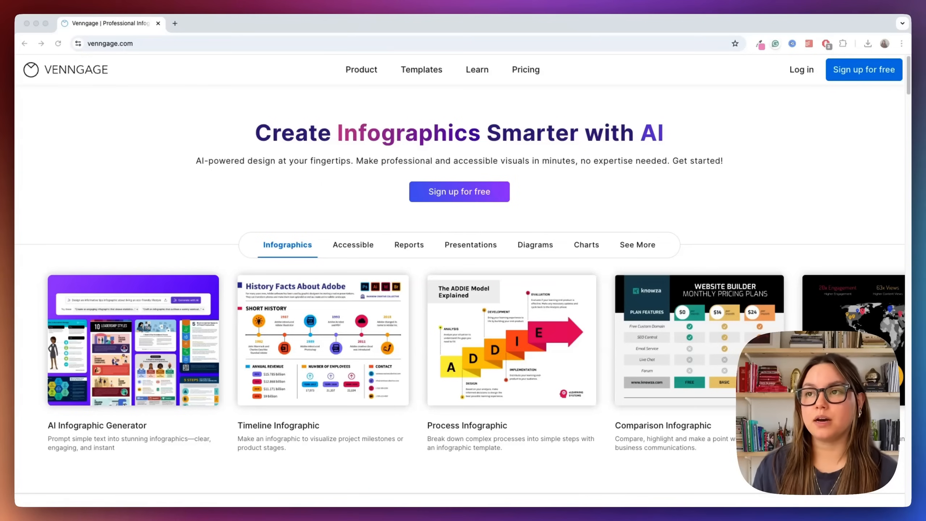
{"action": "mouse_move", "coordinate": [652, 224]}
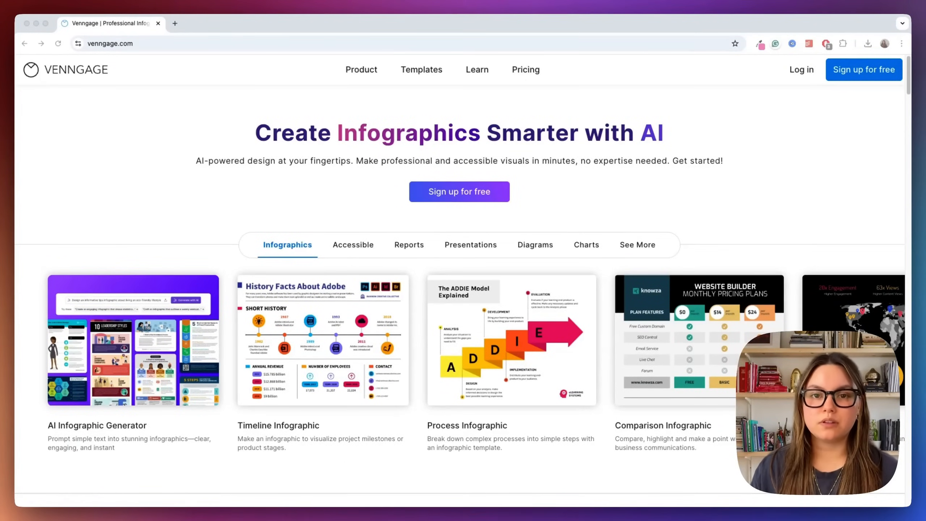
Browse the Accessible, Reports, Presentations and Charts examples, then reach the Infographic Templates gallery.
{"action": "scroll", "scroll_direction": "down", "scroll_amount": 3}
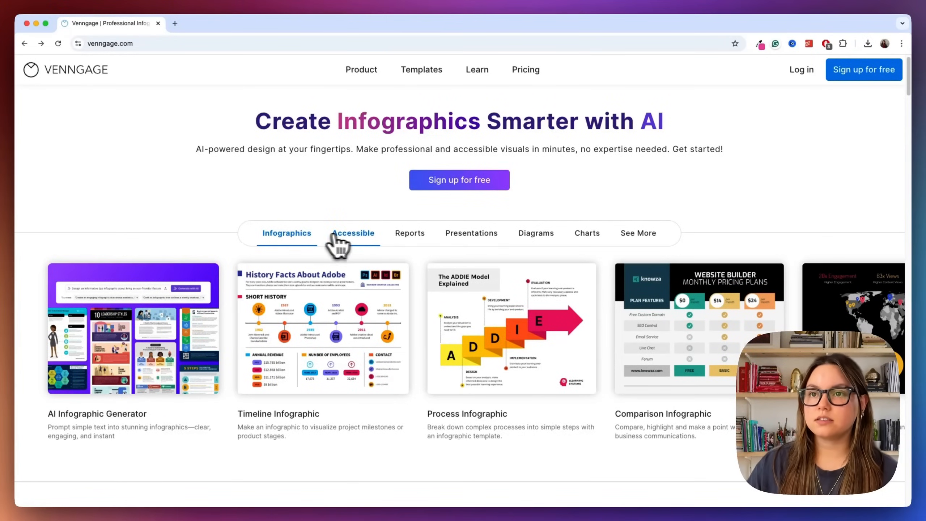
{"action": "left_click", "coordinate": [352, 233]}
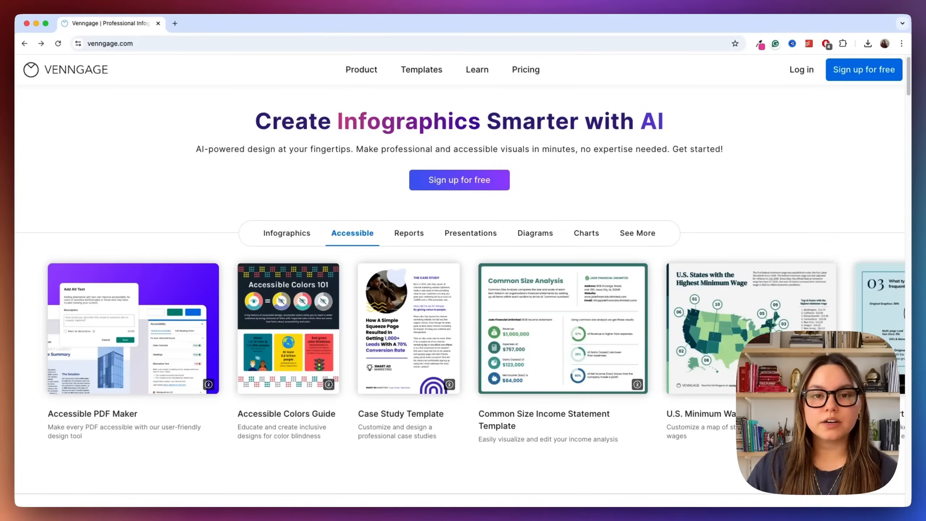
{"action": "mouse_move", "coordinate": [408, 233]}
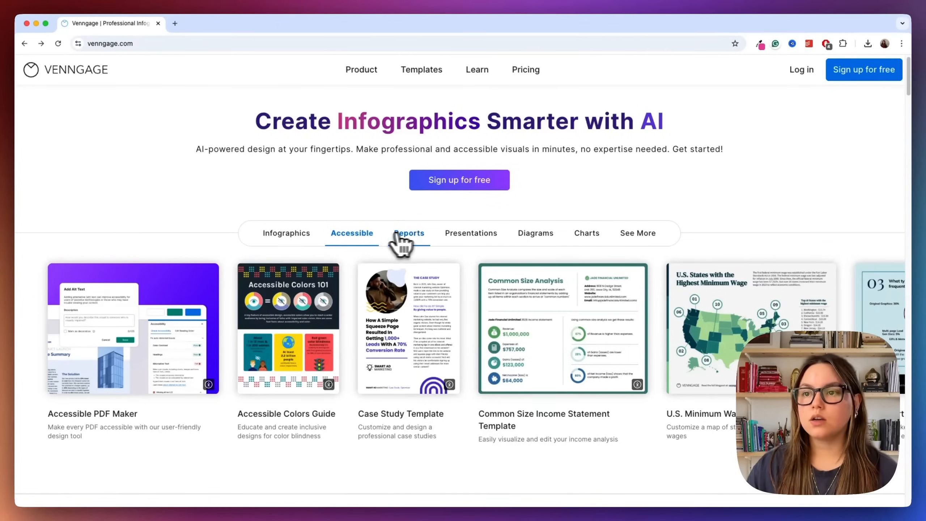
{"action": "left_click", "coordinate": [407, 233]}
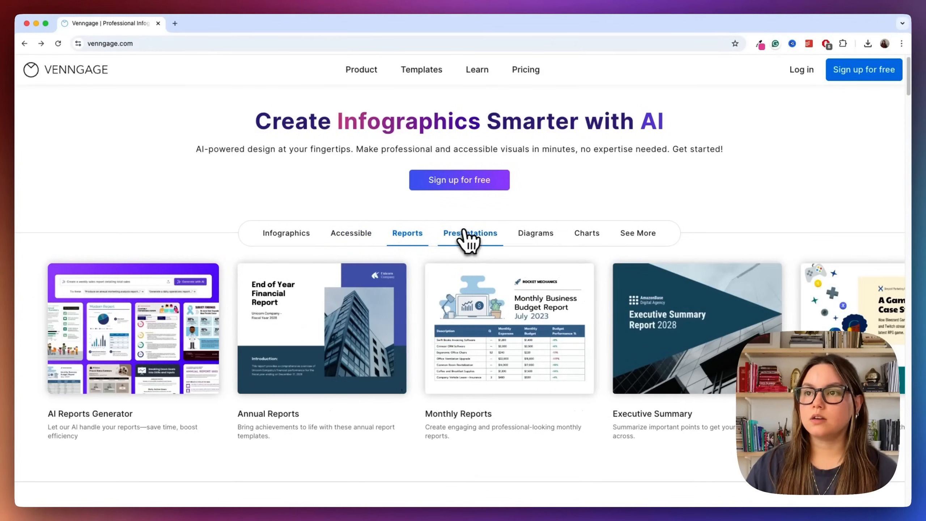
{"action": "left_click", "coordinate": [469, 232]}
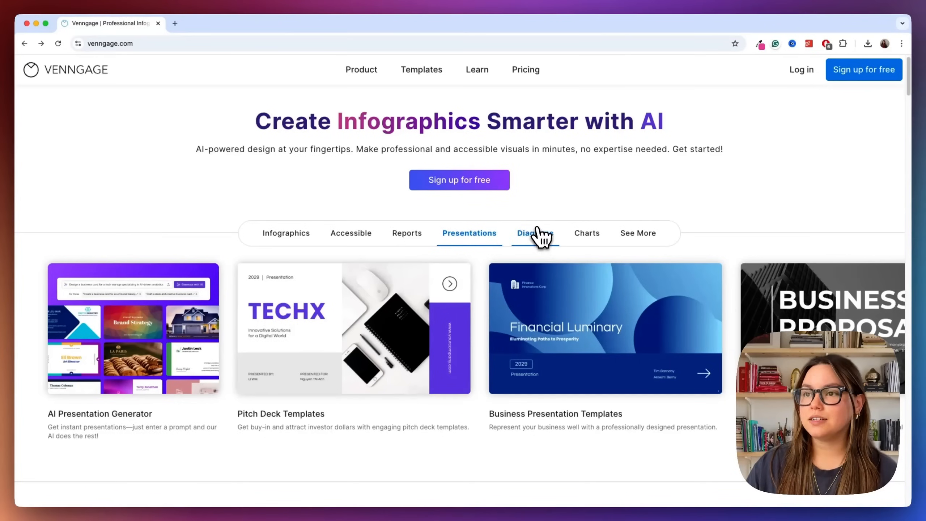
{"action": "left_click", "coordinate": [585, 233]}
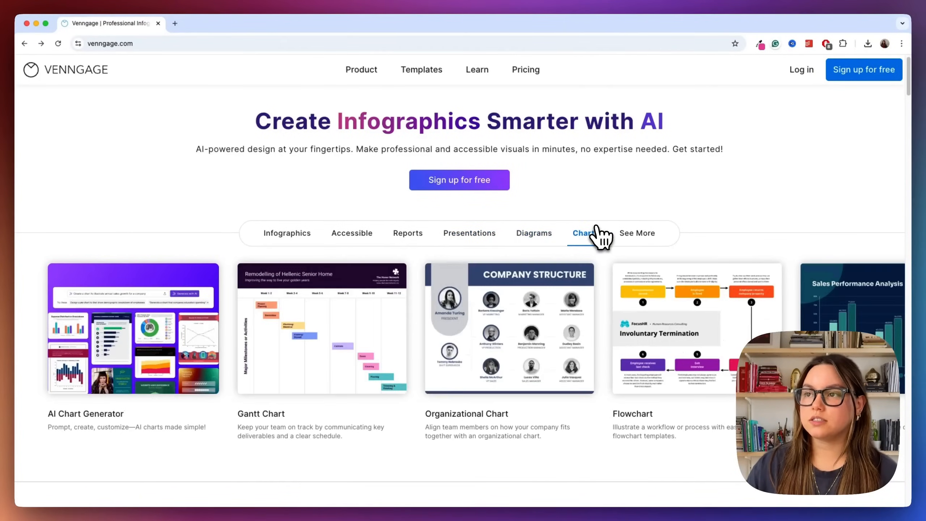
{"action": "left_click", "coordinate": [421, 69]}
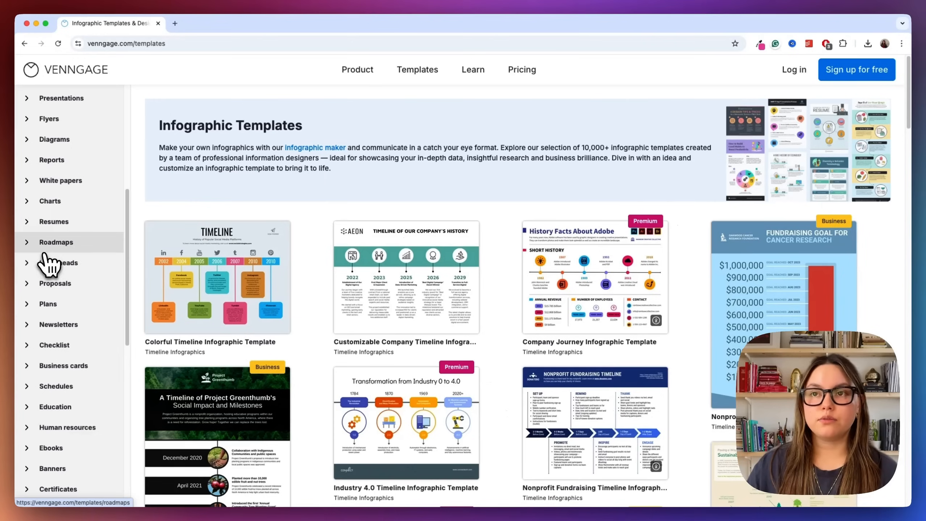
Pick Newsletters from the category list and browse the newsletter templates.
{"action": "scroll", "scroll_direction": "down", "scroll_amount": 3}
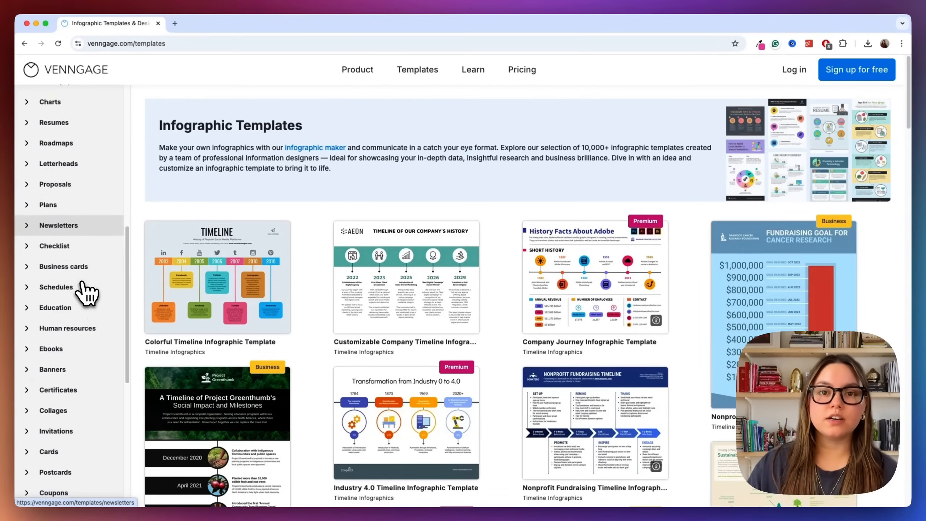
{"action": "scroll", "scroll_direction": "down", "scroll_amount": 3}
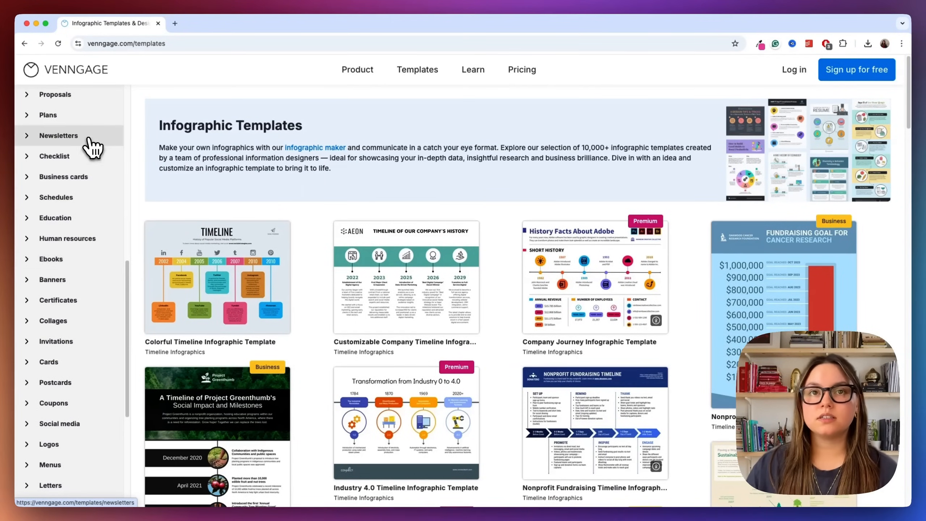
{"action": "left_click", "coordinate": [58, 136]}
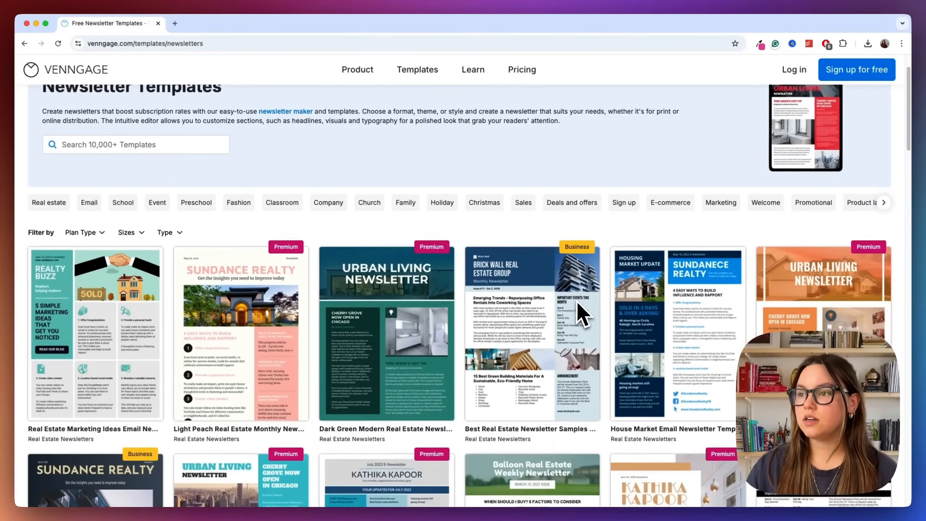
{"action": "scroll", "scroll_direction": "down", "scroll_amount": 3}
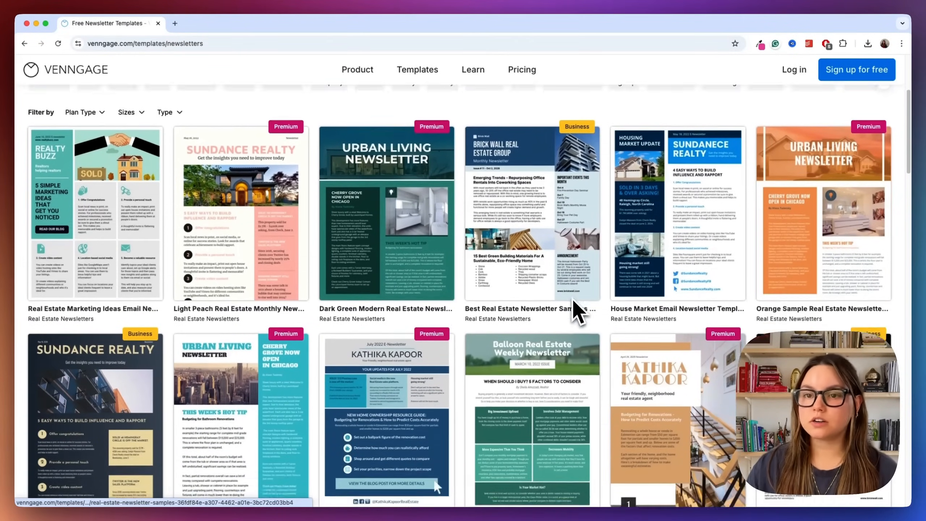
{"action": "scroll", "scroll_direction": "down", "scroll_amount": 3}
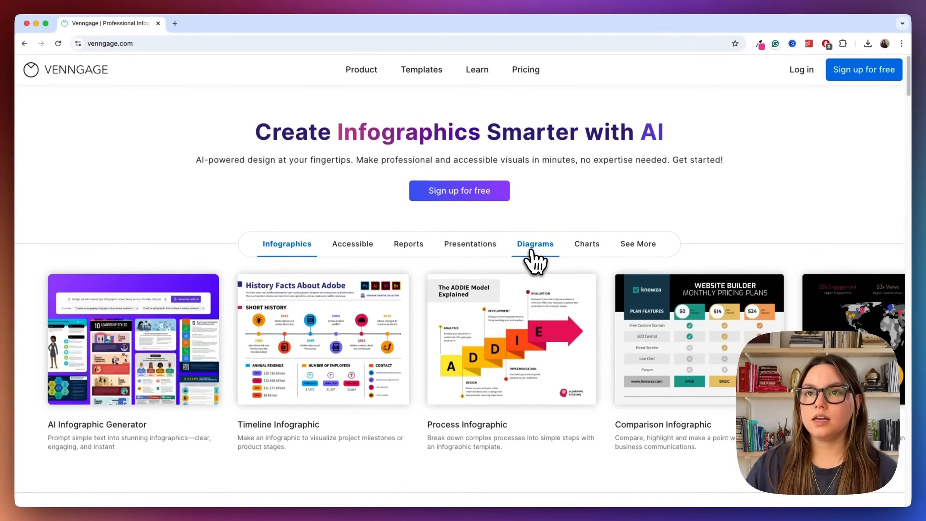
{"action": "scroll", "scroll_direction": "down", "scroll_amount": 3}
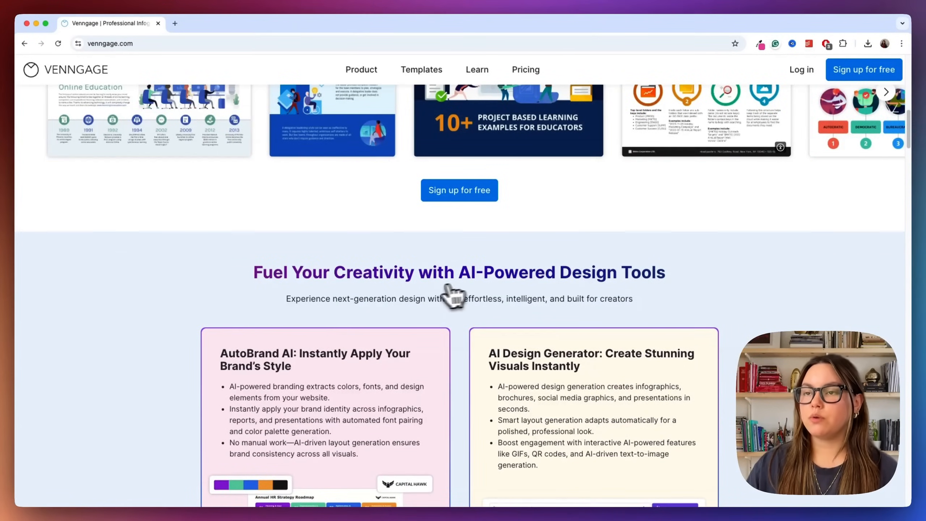
{"action": "scroll", "scroll_direction": "down", "scroll_amount": 3}
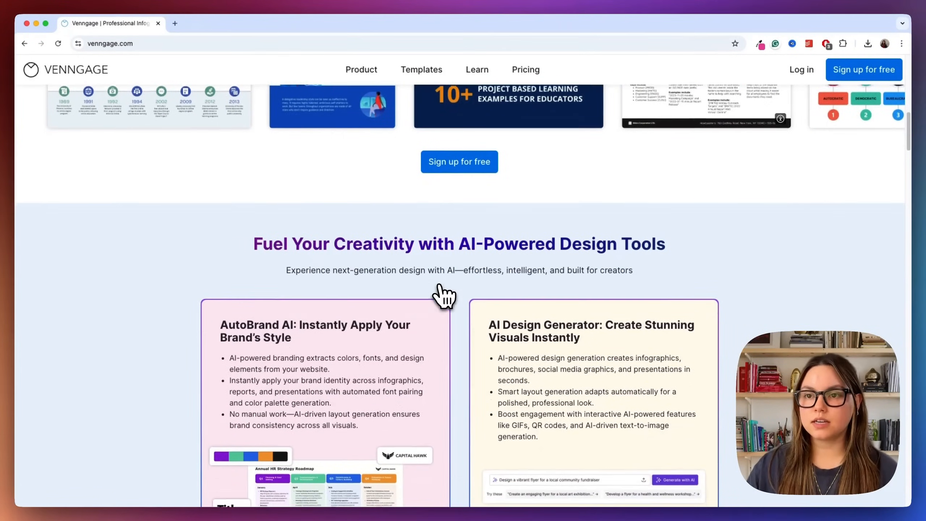
{"action": "scroll", "scroll_direction": "down", "scroll_amount": 3}
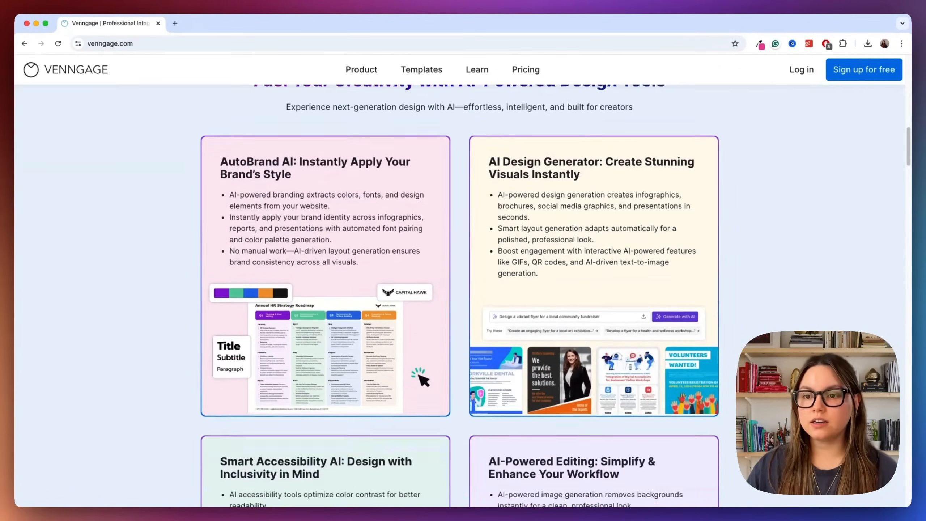
{"action": "scroll", "scroll_direction": "down", "scroll_amount": 3}
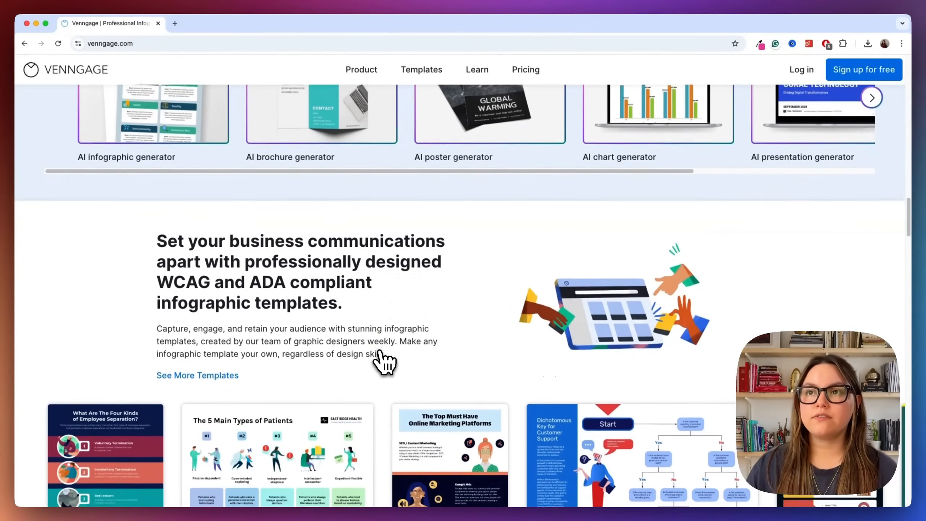
{"action": "scroll", "scroll_direction": "down", "scroll_amount": 3}
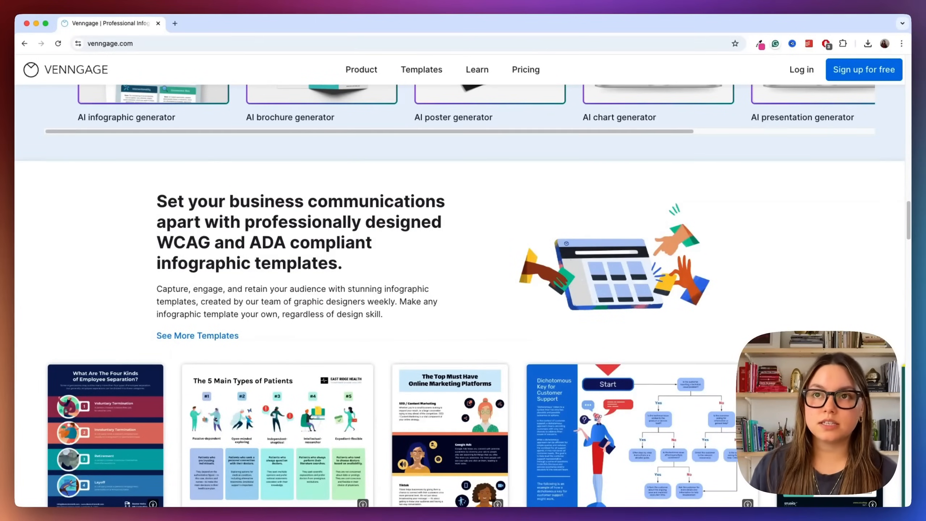
{"action": "mouse_move", "coordinate": [384, 362]}
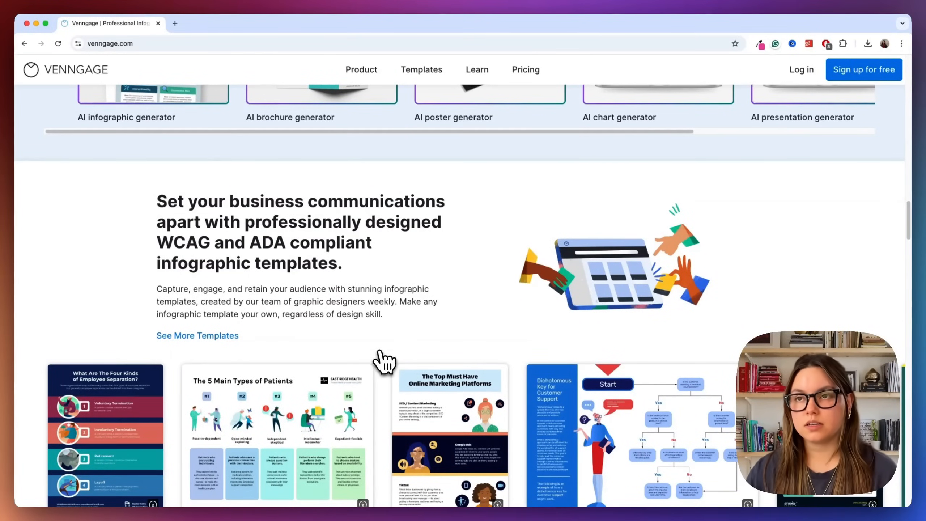
{"action": "scroll", "scroll_direction": "down", "scroll_amount": 3}
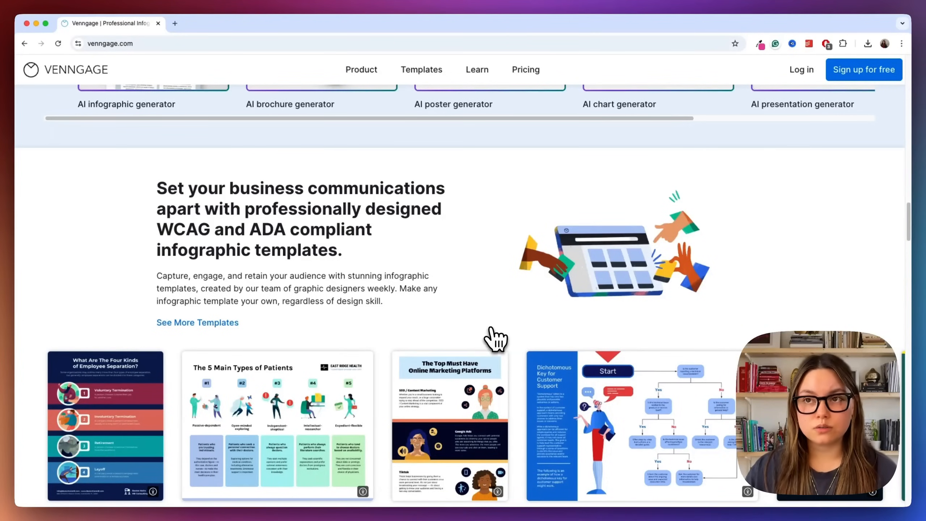
{"action": "scroll", "scroll_direction": "down", "scroll_amount": 3}
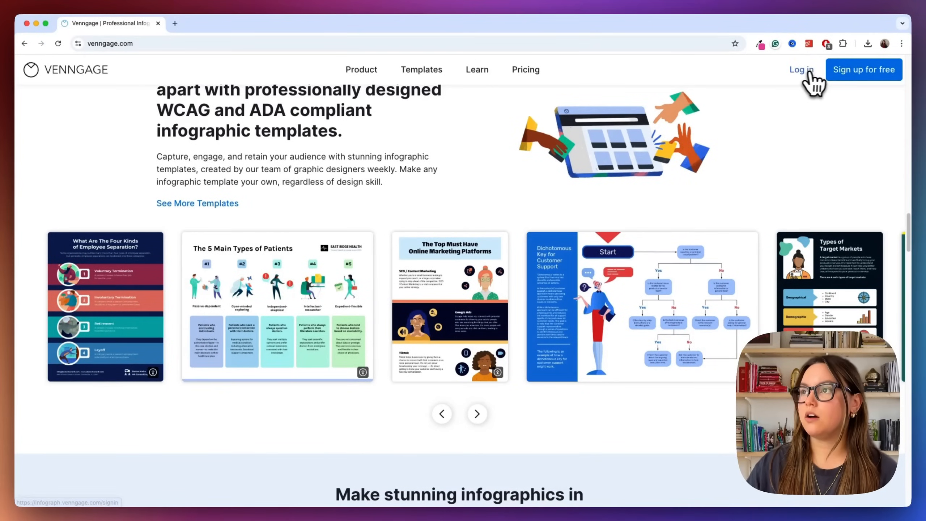
Log in to the Venngage account and view the personal templates section.
{"action": "left_click", "coordinate": [801, 69]}
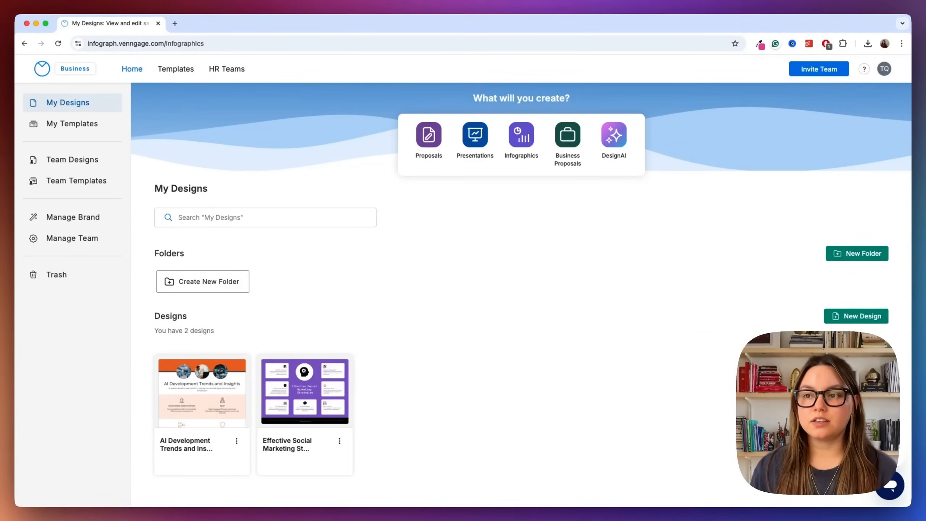
{"action": "mouse_move", "coordinate": [319, 195]}
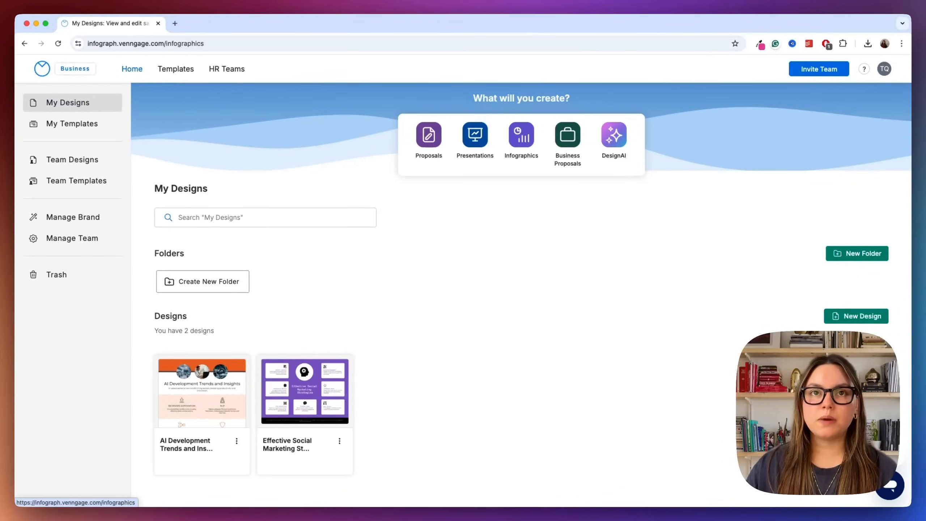
{"action": "left_click", "coordinate": [72, 123]}
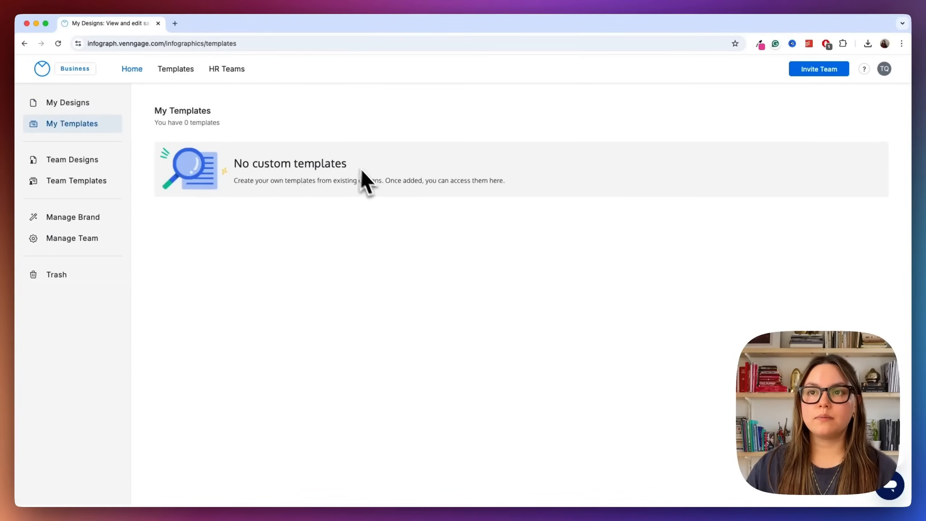
{"action": "mouse_move", "coordinate": [399, 210]}
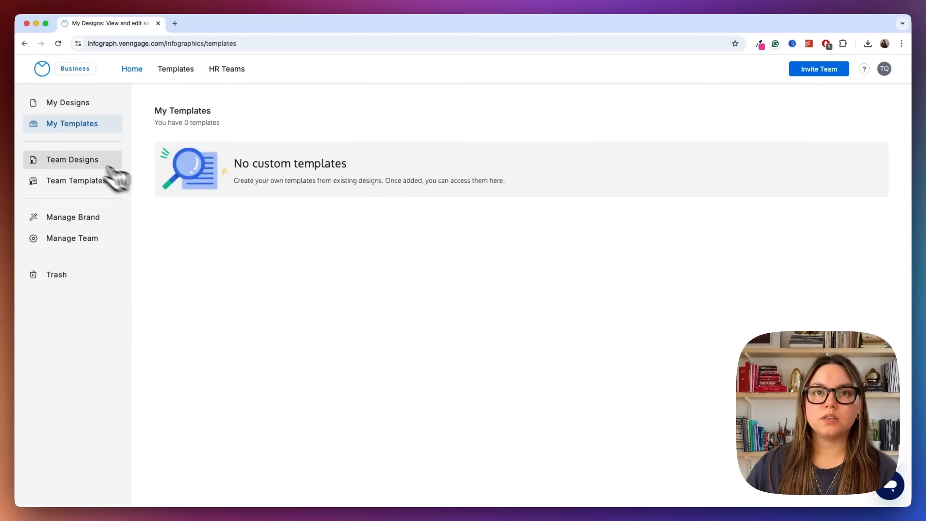
Check the empty team designs and team templates sections, then the team members page.
{"action": "left_click", "coordinate": [72, 159]}
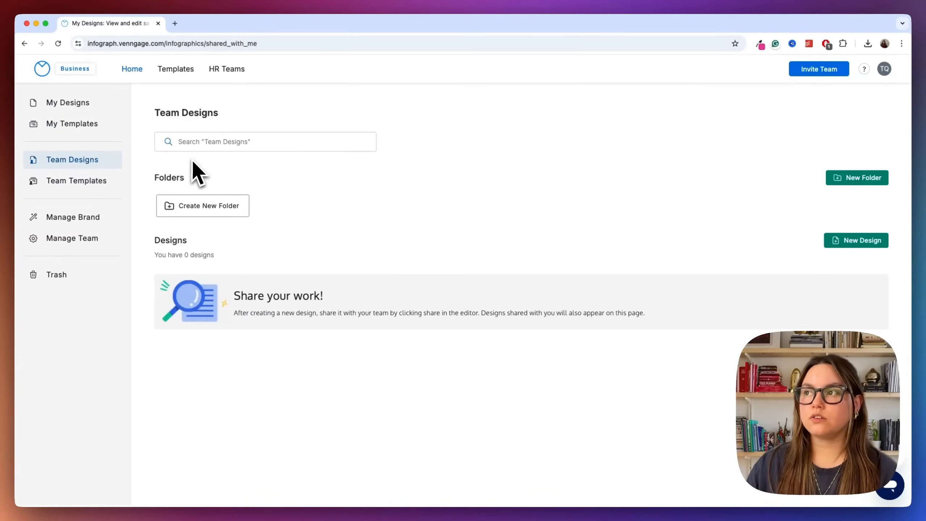
{"action": "left_click", "coordinate": [75, 180]}
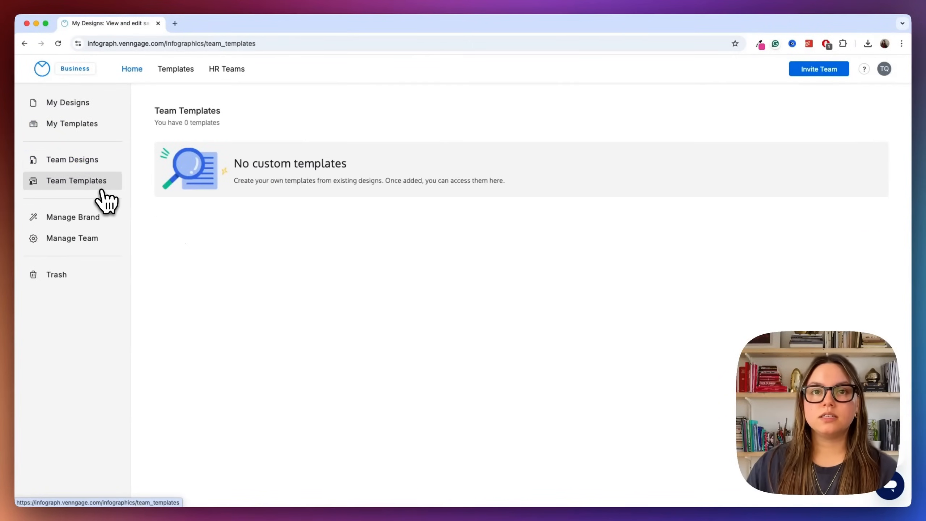
{"action": "left_click", "coordinate": [72, 217]}
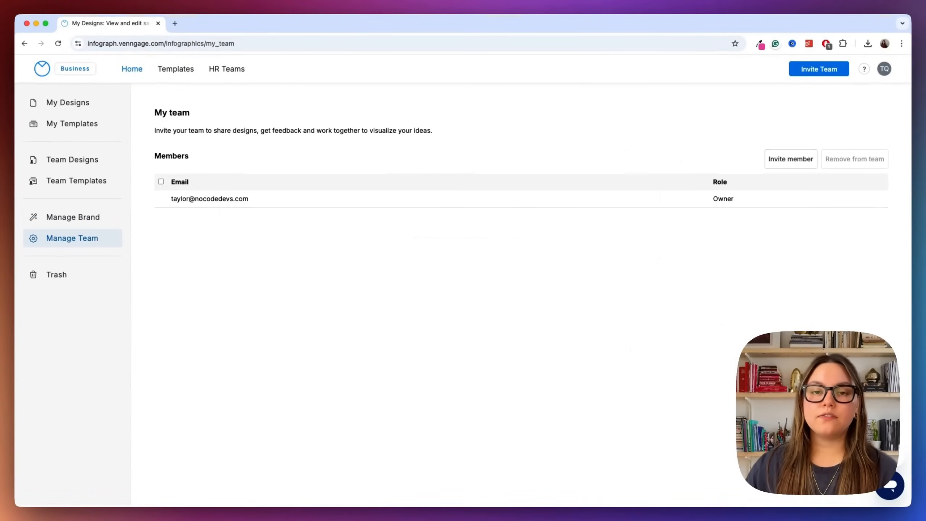
{"action": "mouse_move", "coordinate": [291, 171]}
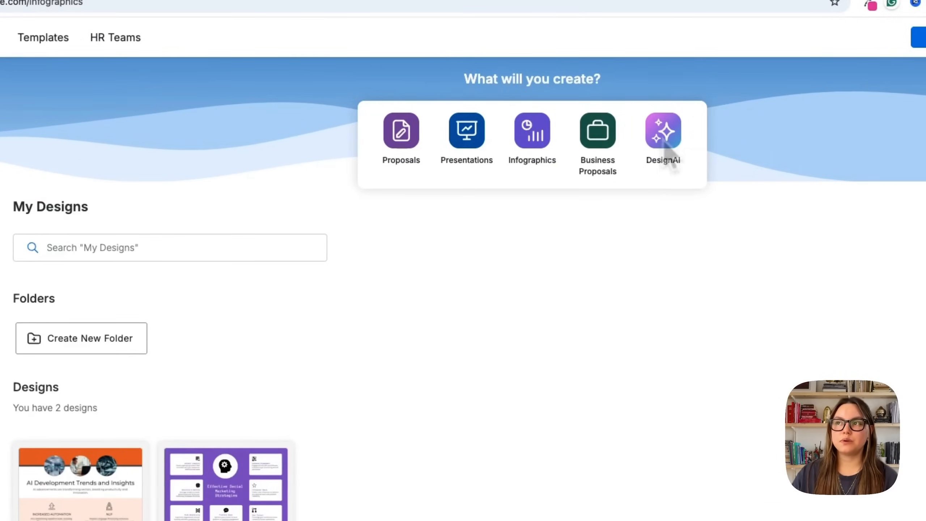
Browse the DesignAI generator catalog and choose the AI Infographic Generator.
{"action": "left_click", "coordinate": [662, 138]}
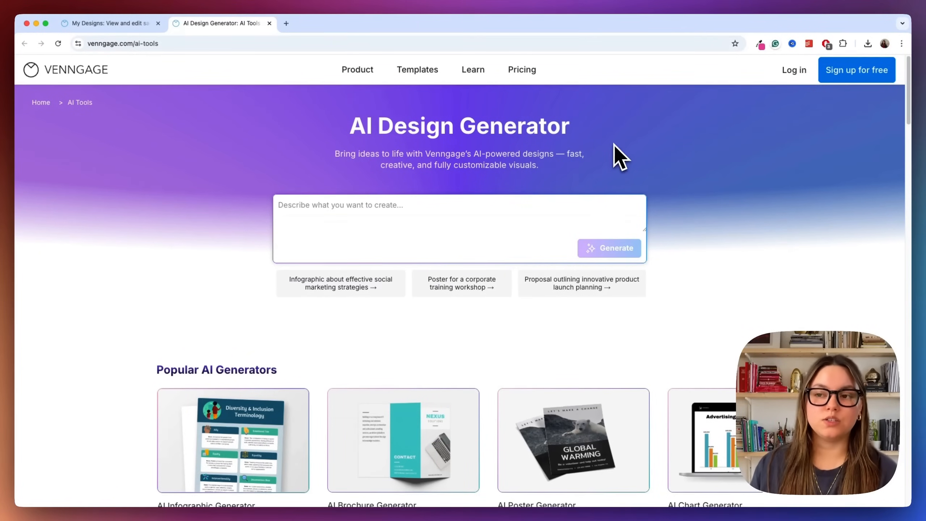
{"action": "scroll", "scroll_direction": "down", "scroll_amount": 3}
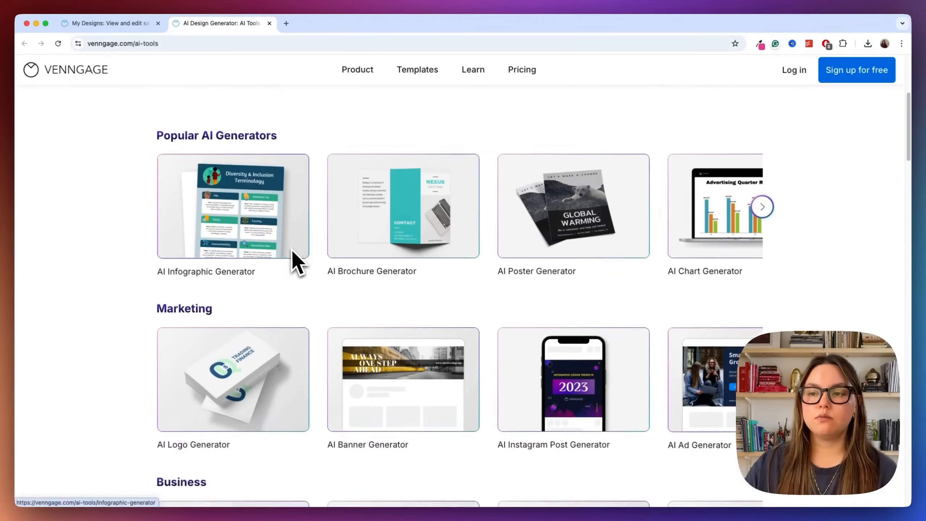
{"action": "scroll", "scroll_direction": "down", "scroll_amount": 3}
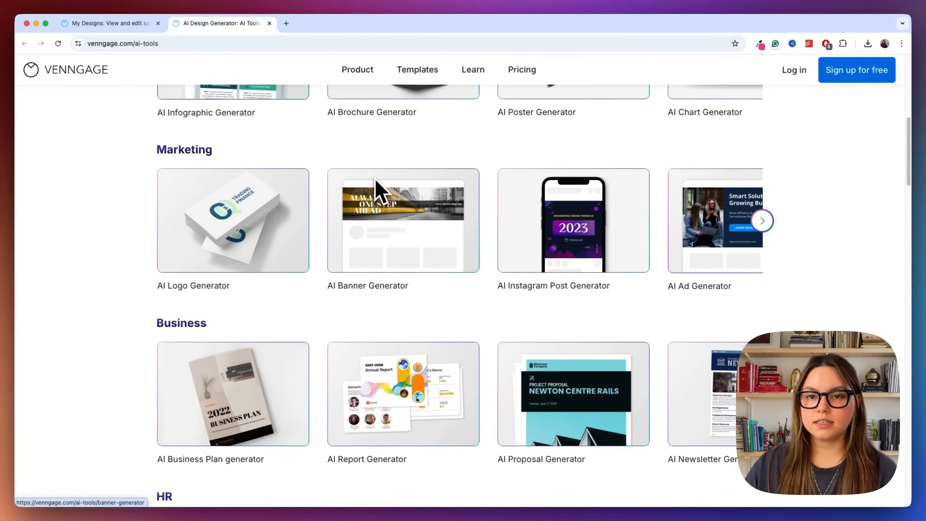
{"action": "scroll", "scroll_direction": "down", "scroll_amount": 3}
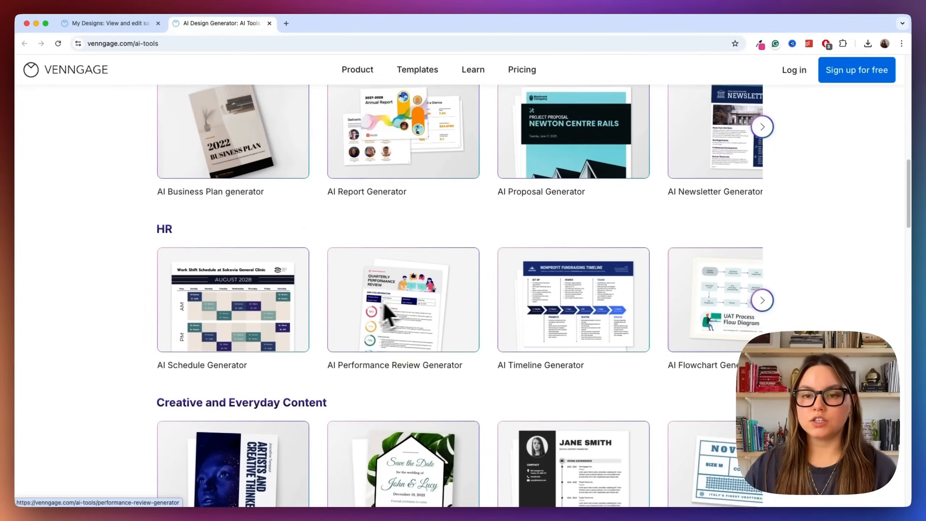
{"action": "scroll", "scroll_direction": "down", "scroll_amount": 3}
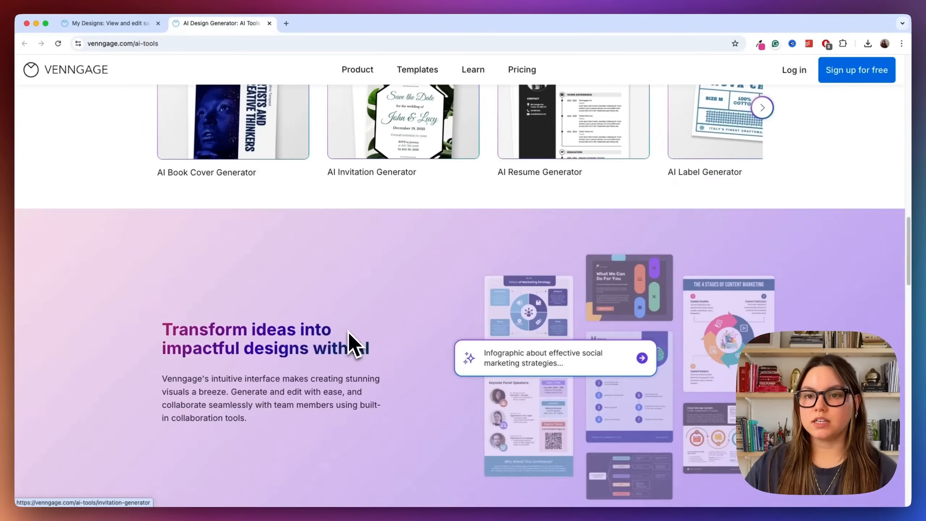
{"action": "scroll", "scroll_direction": "down", "scroll_amount": 3}
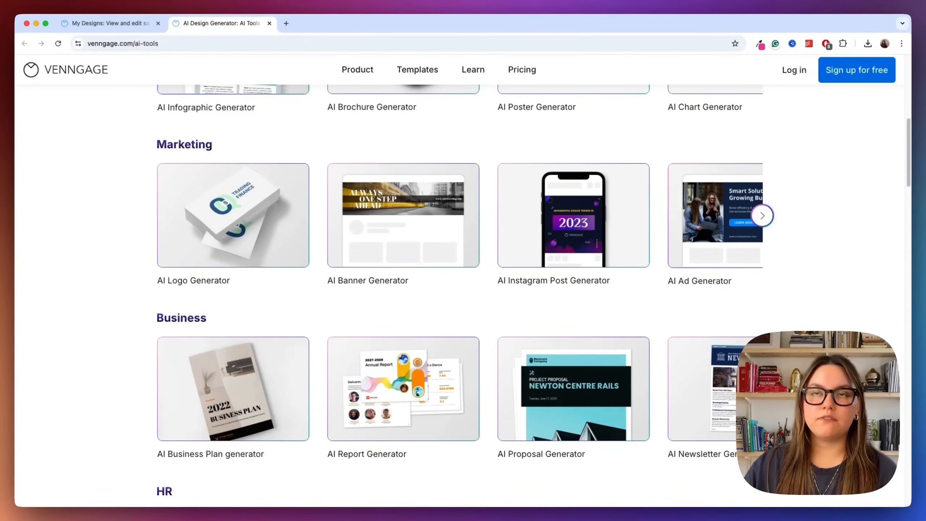
{"action": "left_click", "coordinate": [206, 107]}
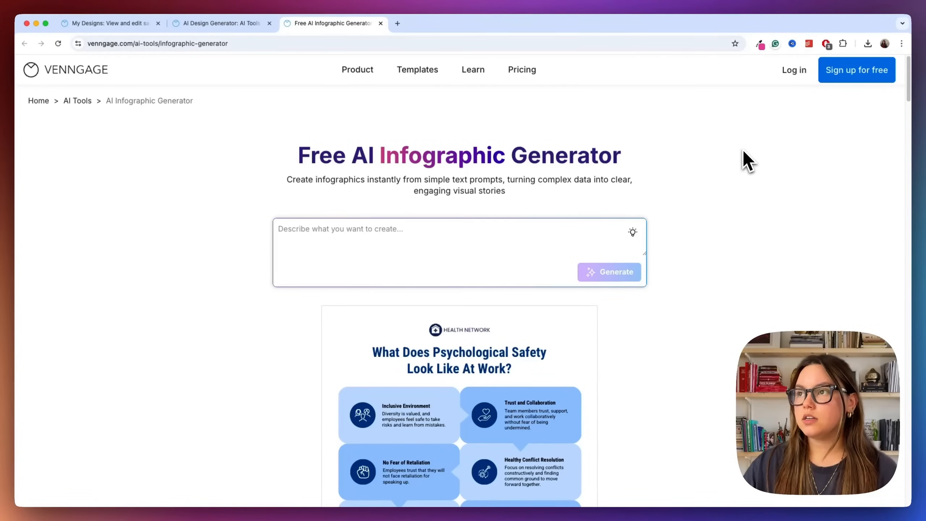
{"action": "mouse_move", "coordinate": [800, 169]}
{"action": "type", "text": "How"}
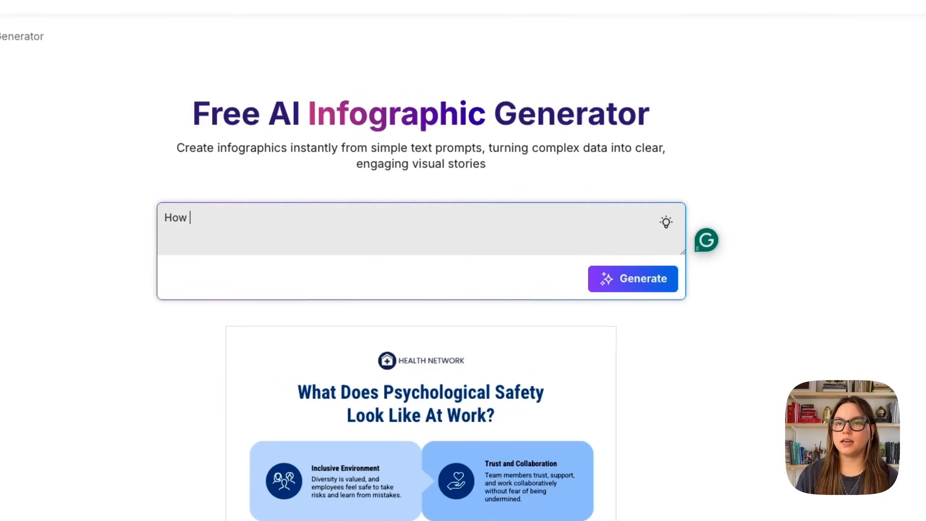
Fill the prompt with 'How to stay productive while working remotely'.
{"action": "type", "text": "to stay p"}
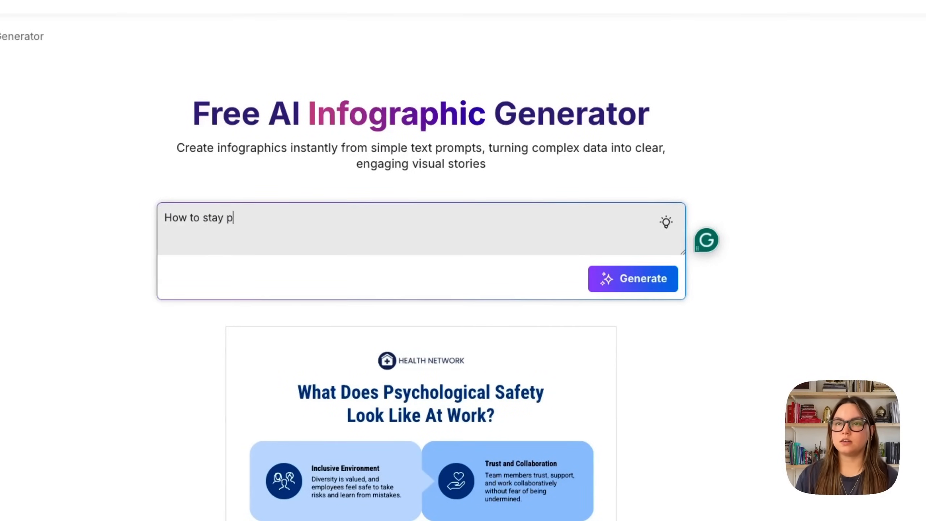
{"action": "type", "text": "roductive while"}
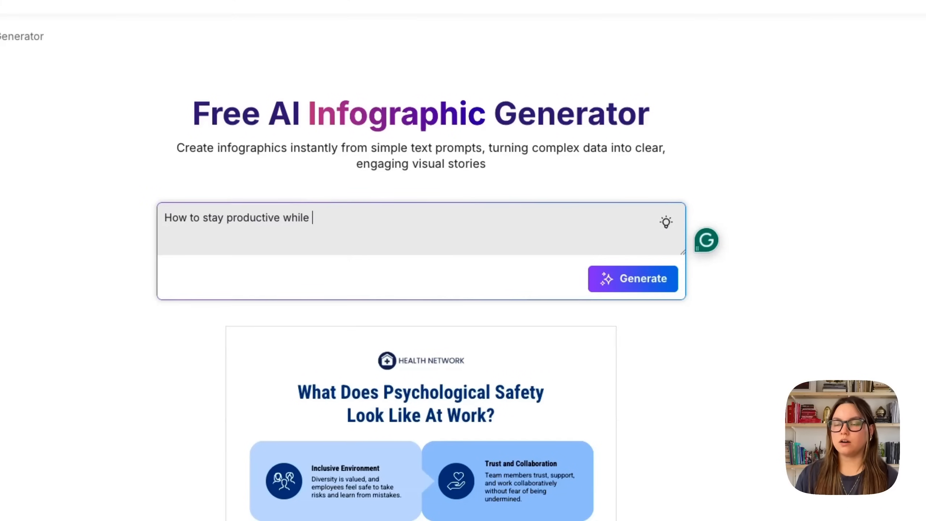
{"action": "type", "text": "working remot"}
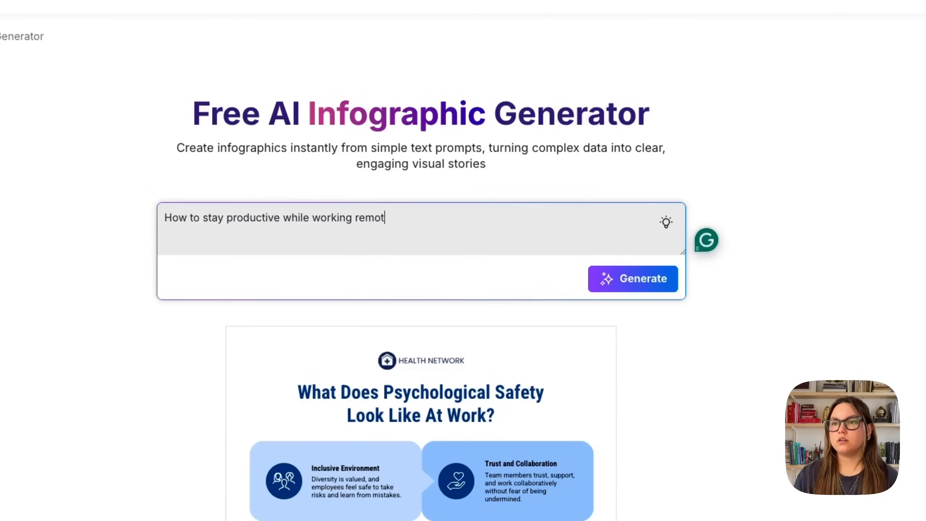
{"action": "type", "text": "ely"}
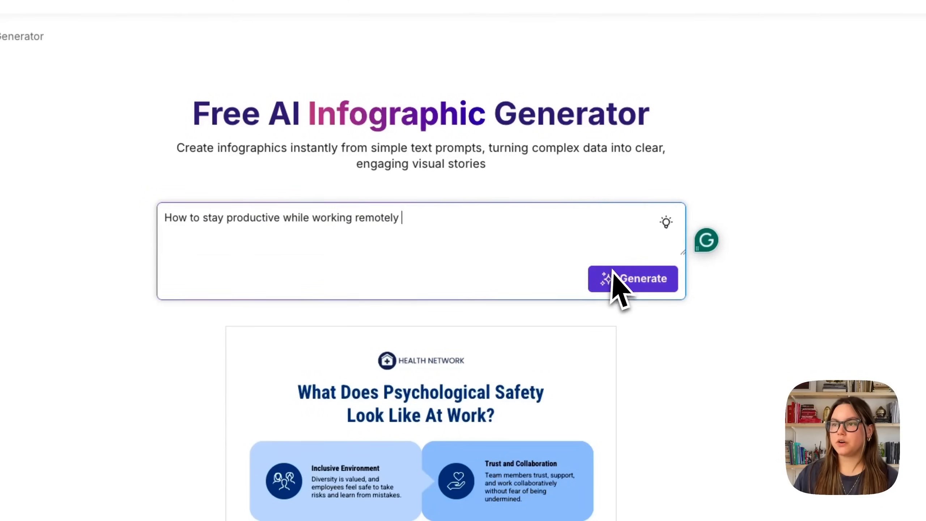
Generate the six-tip remote productivity infographic and review it.
{"action": "left_click", "coordinate": [632, 278]}
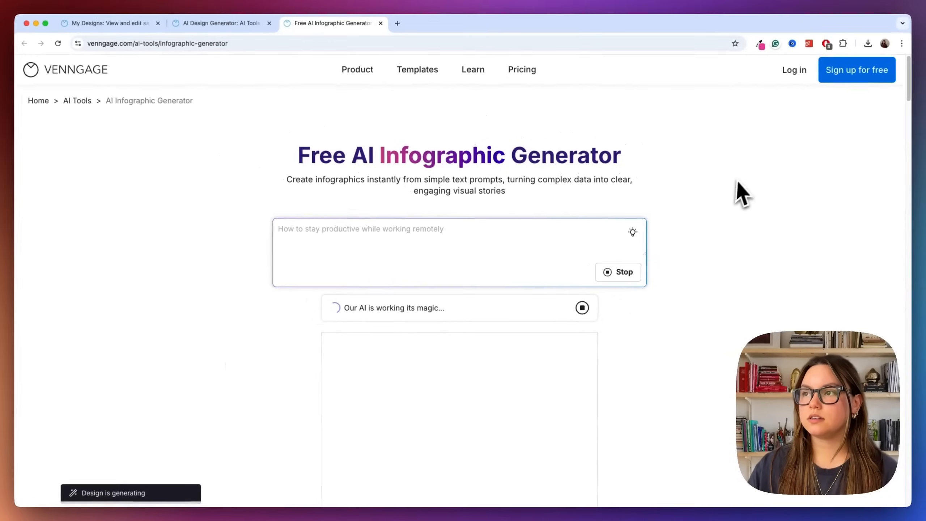
{"action": "scroll", "scroll_direction": "down", "scroll_amount": 3}
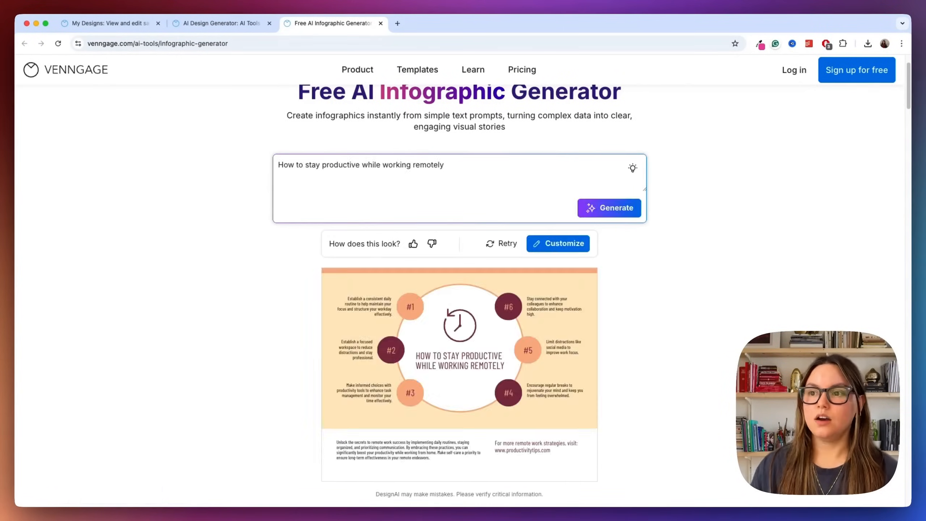
{"action": "scroll", "scroll_direction": "down", "scroll_amount": 3}
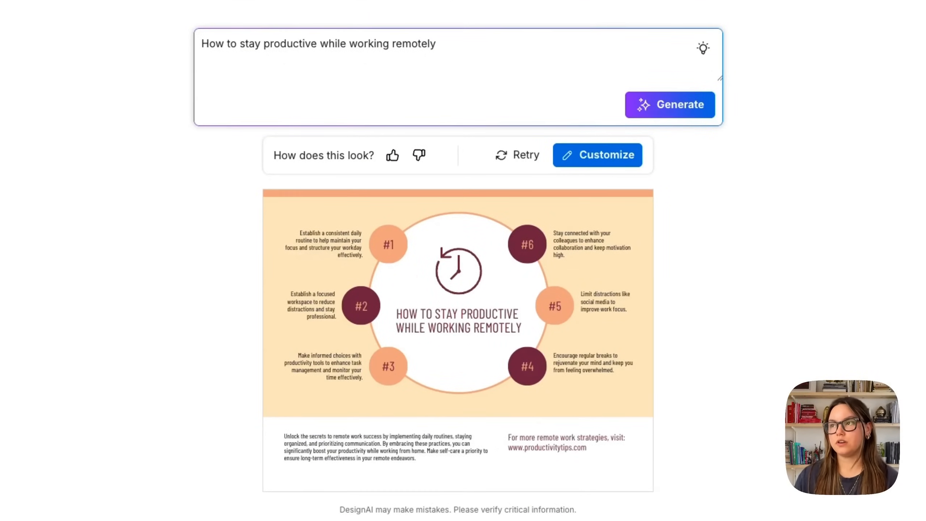
{"action": "mouse_move", "coordinate": [676, 458]}
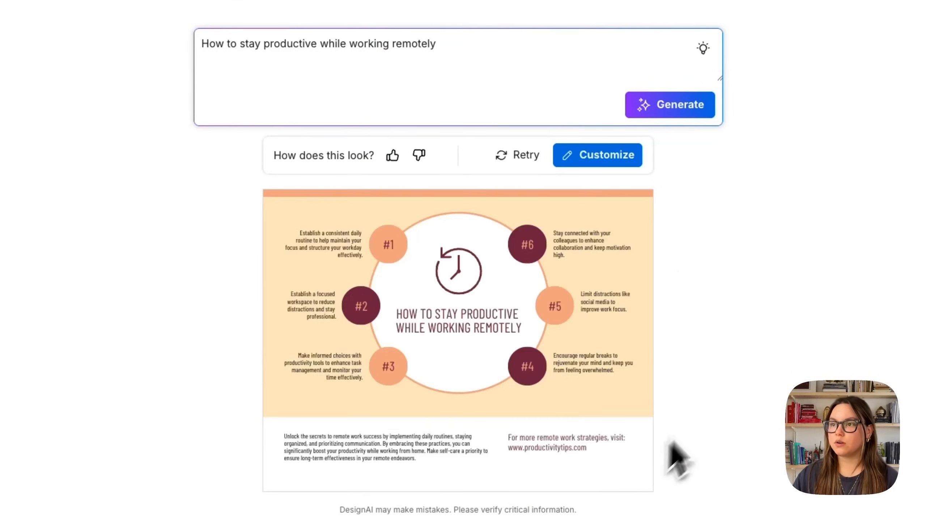
{"action": "mouse_move", "coordinate": [706, 360]}
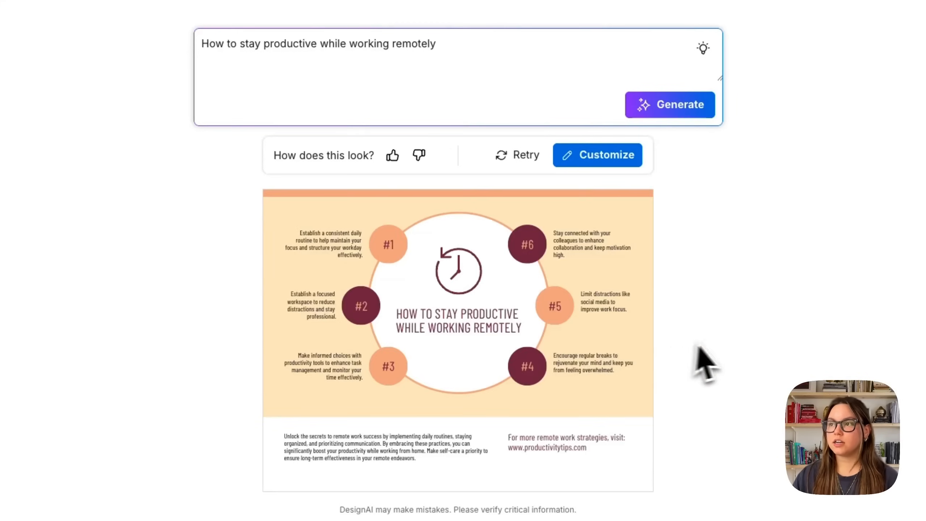
{"action": "mouse_move", "coordinate": [706, 404]}
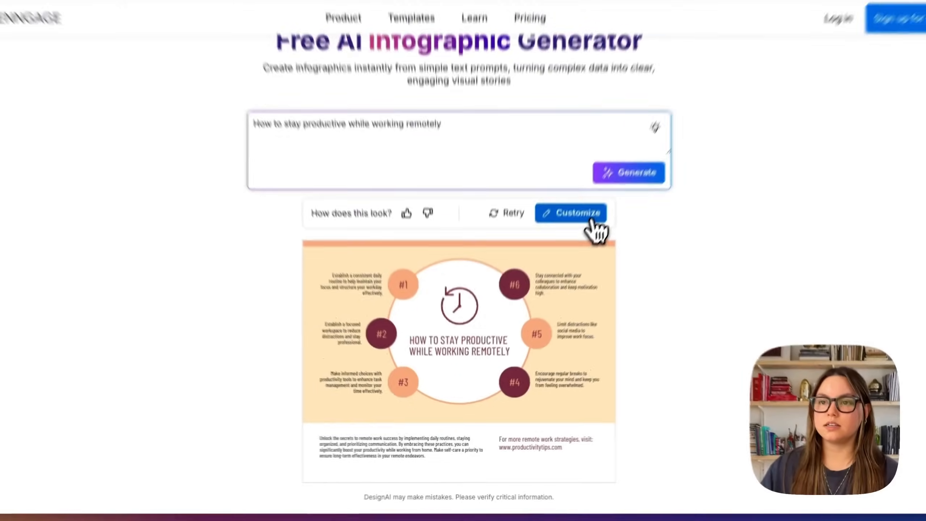
Customize the infographic and replace its central clock icon with a 'laptop' icon.
{"action": "left_click", "coordinate": [570, 212]}
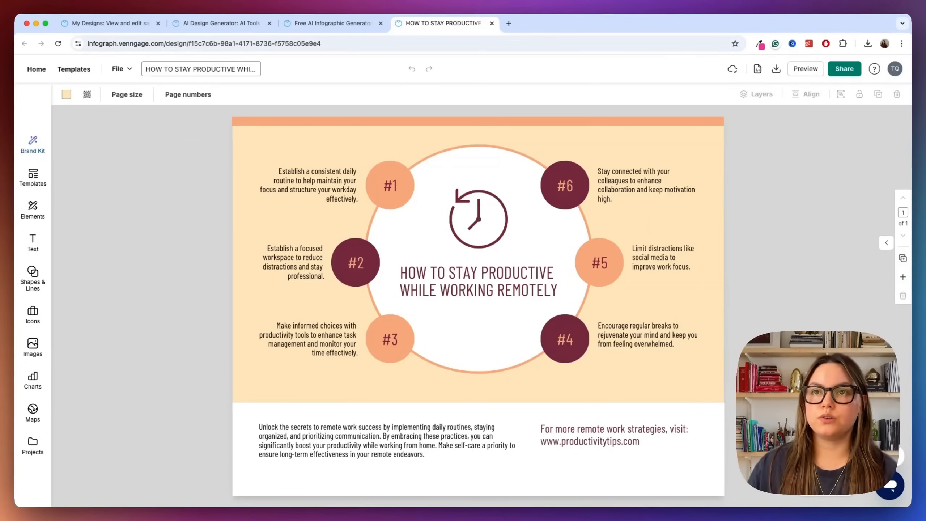
{"action": "mouse_move", "coordinate": [223, 153]}
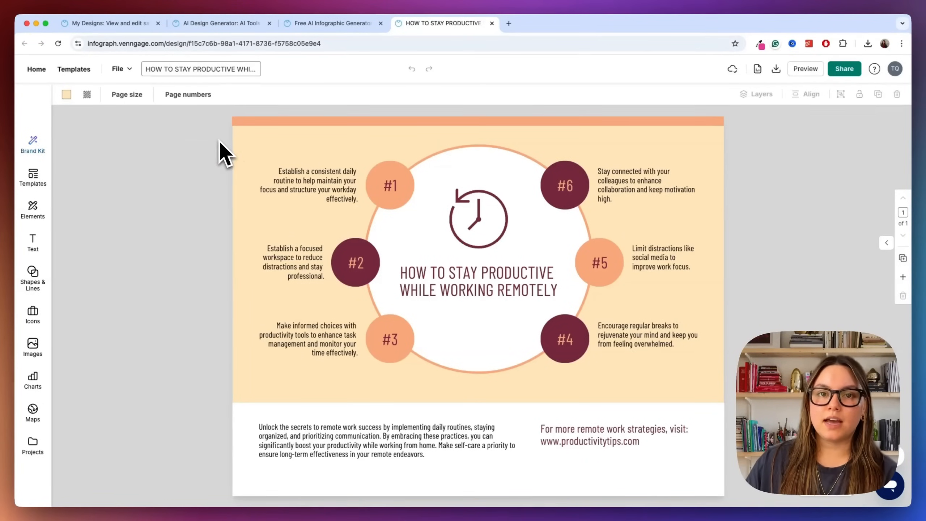
{"action": "left_click", "coordinate": [478, 217]}
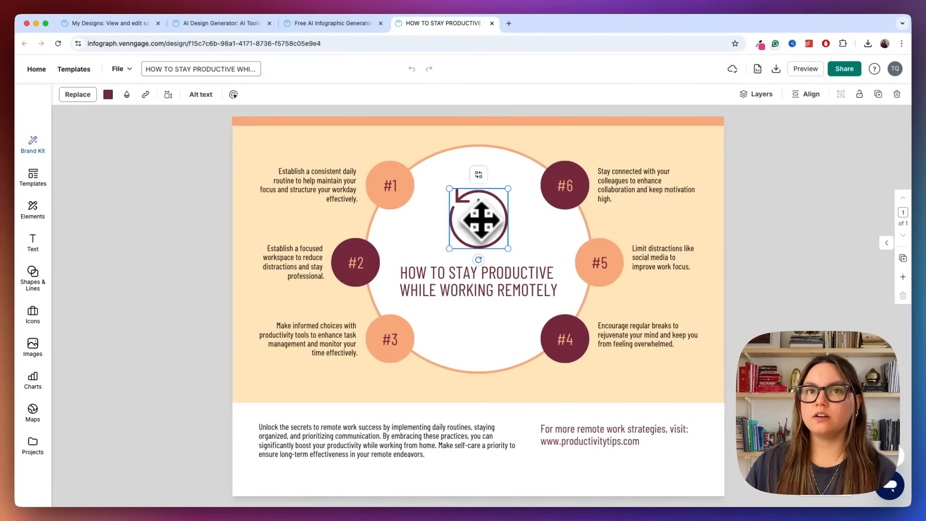
{"action": "left_click", "coordinate": [77, 94]}
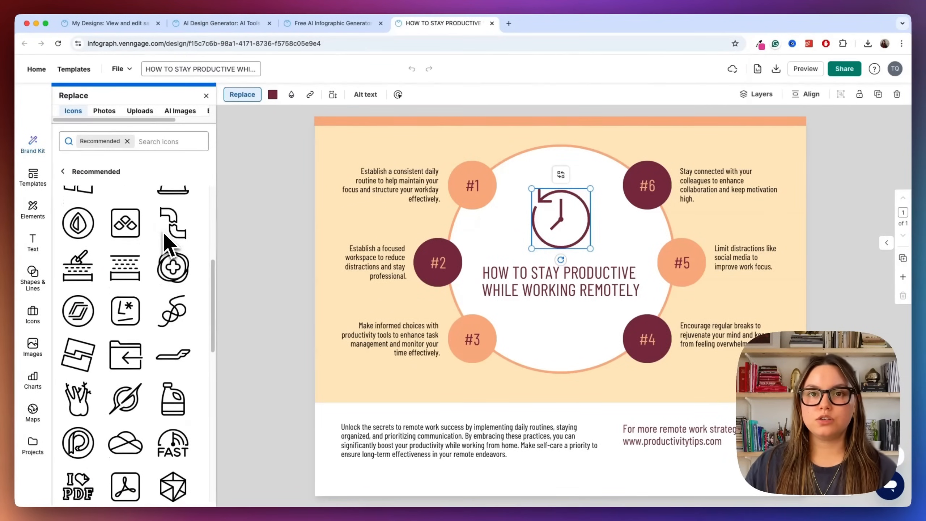
{"action": "type", "text": "laptop"}
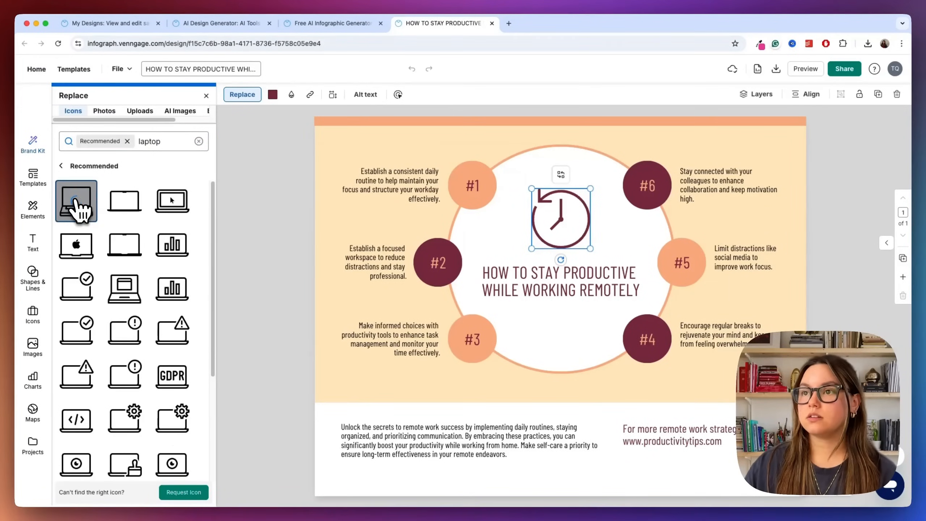
{"action": "left_click", "coordinate": [75, 201]}
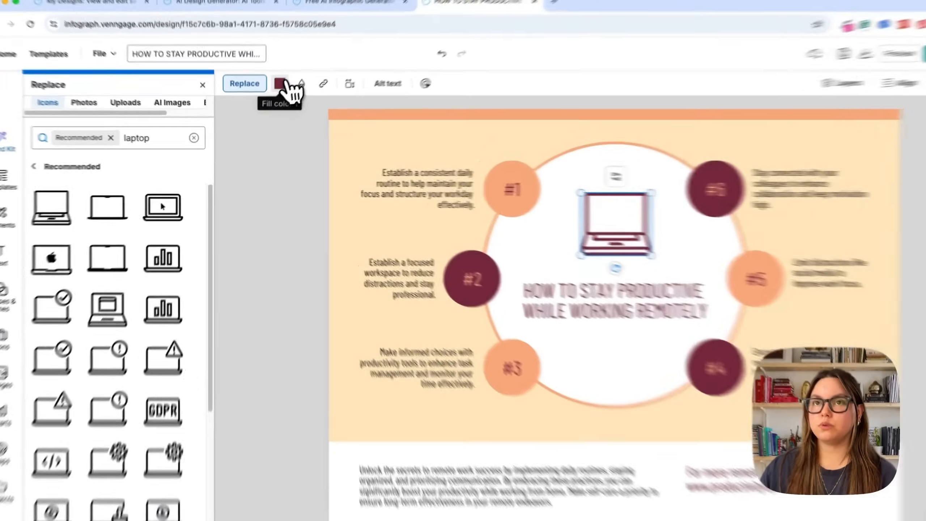
Auto-fill the brand kit from Product Hunt, recolouring the infographic red, black and white.
{"action": "left_click", "coordinate": [290, 83]}
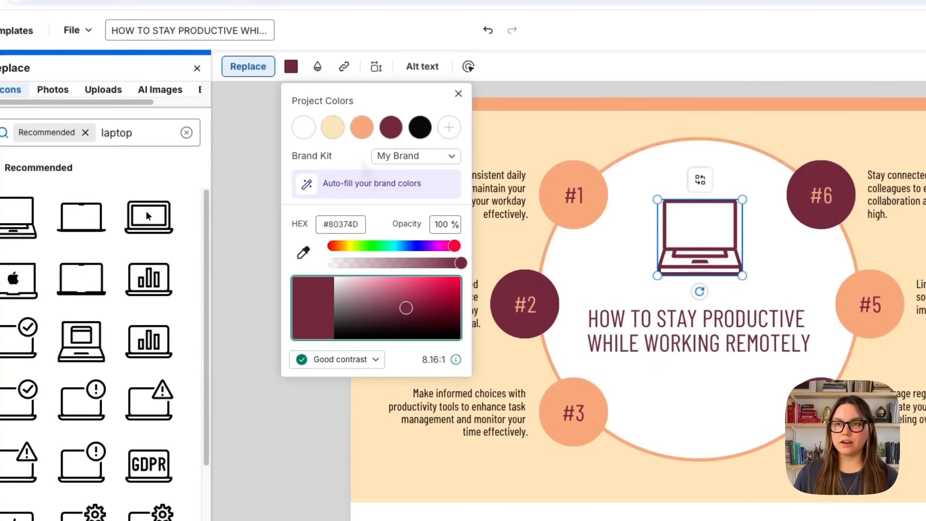
{"action": "mouse_move", "coordinate": [376, 183]}
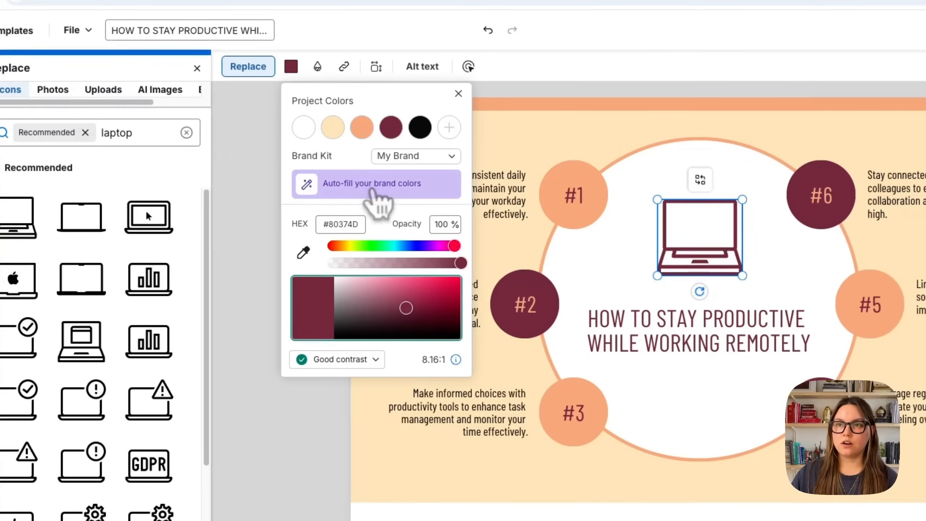
{"action": "left_click", "coordinate": [371, 183]}
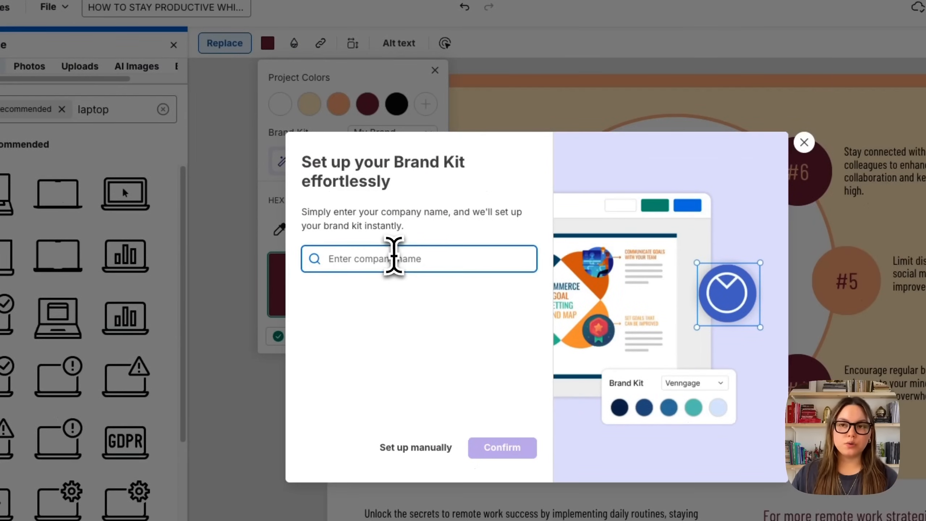
{"action": "type", "text": "p"}
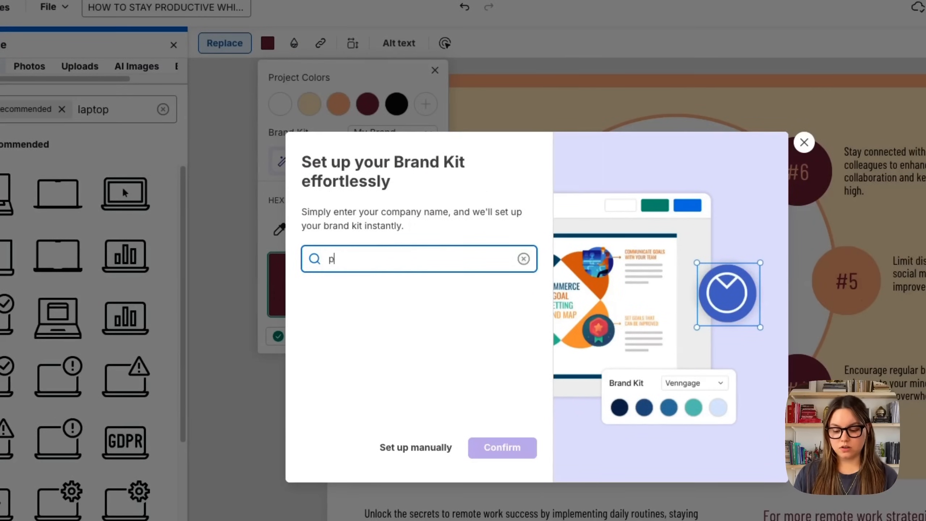
{"action": "type", "text": "roduct"}
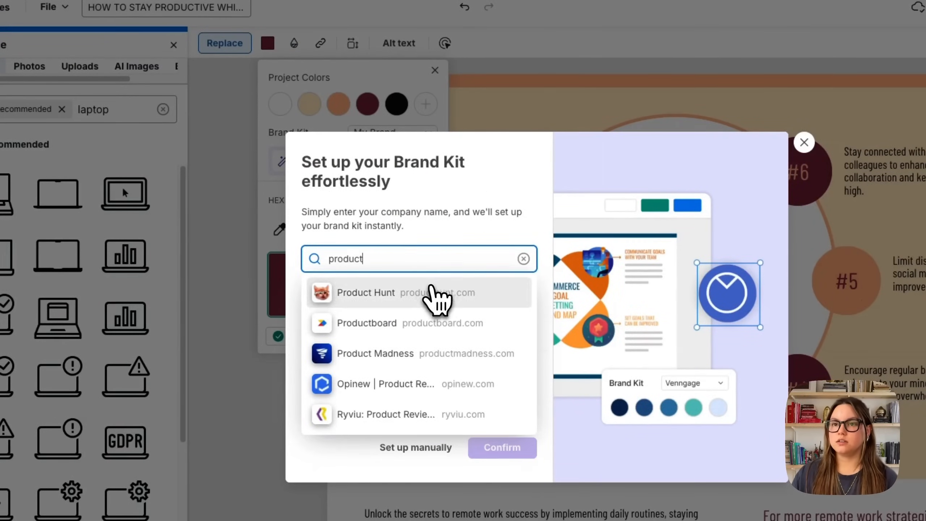
{"action": "left_click", "coordinate": [366, 292]}
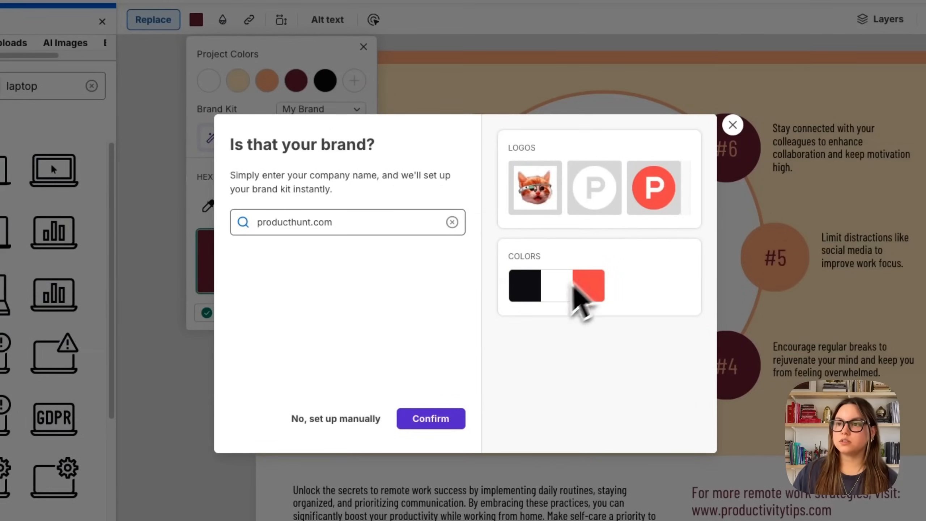
{"action": "left_click", "coordinate": [430, 419]}
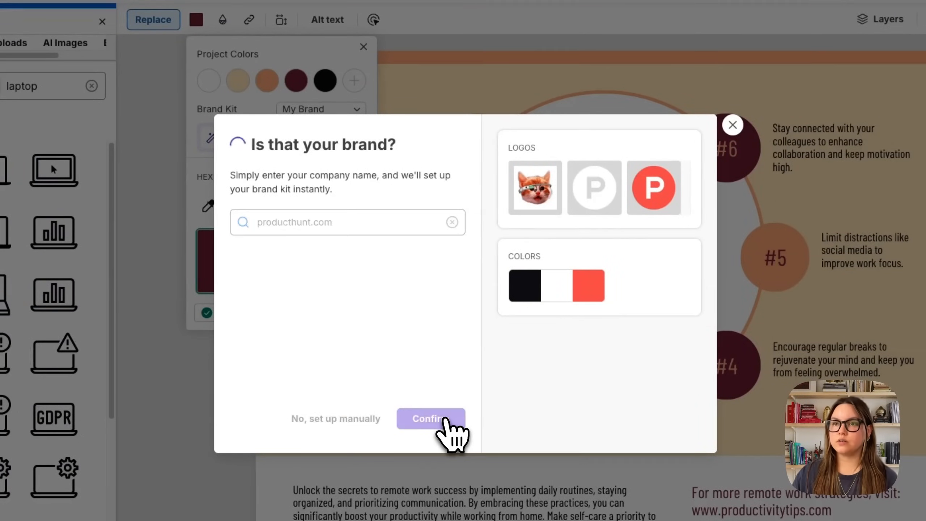
{"action": "left_click", "coordinate": [431, 419]}
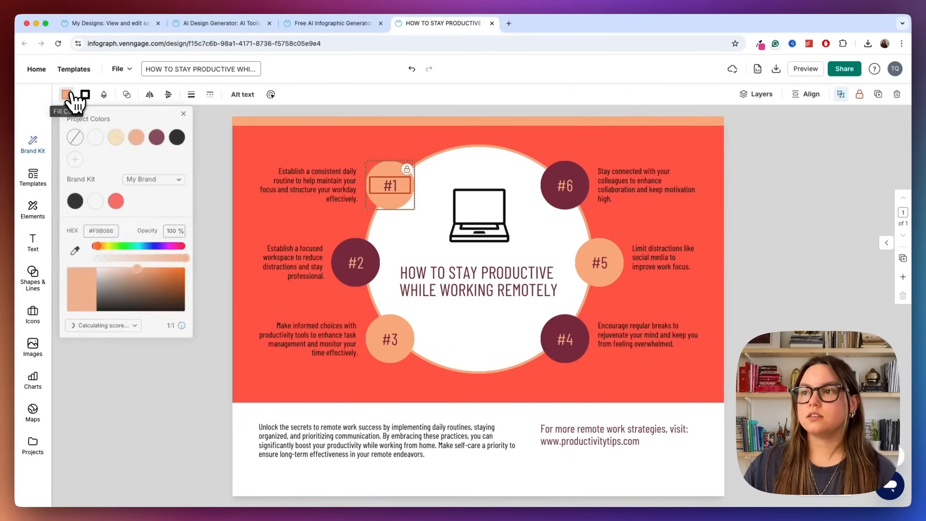
Recolour the #1 and #3 number circles white with the Fill Color swatches.
{"action": "left_click", "coordinate": [95, 138]}
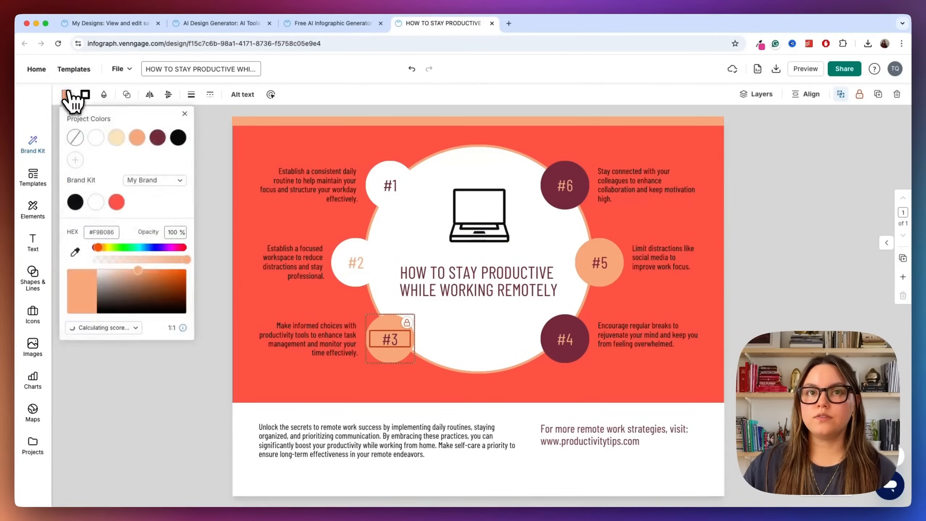
{"action": "left_click", "coordinate": [564, 185]}
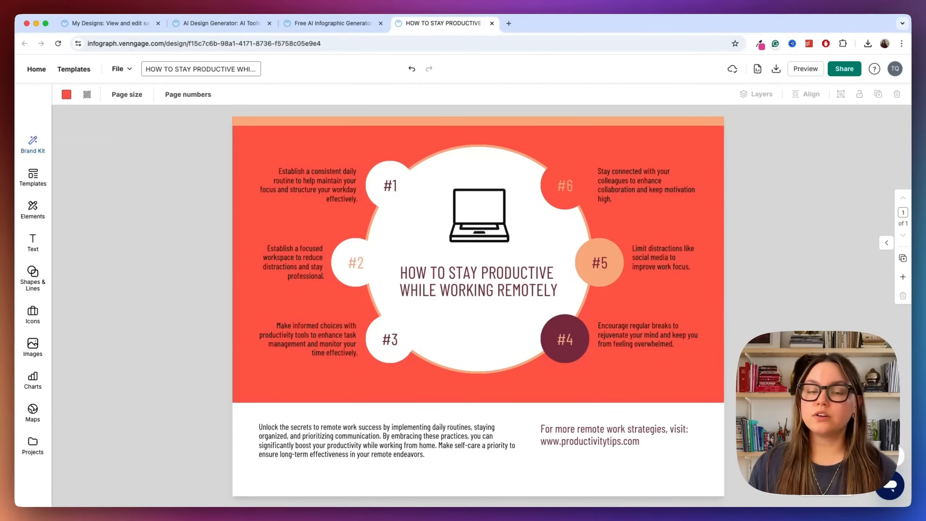
{"action": "left_click", "coordinate": [33, 209]}
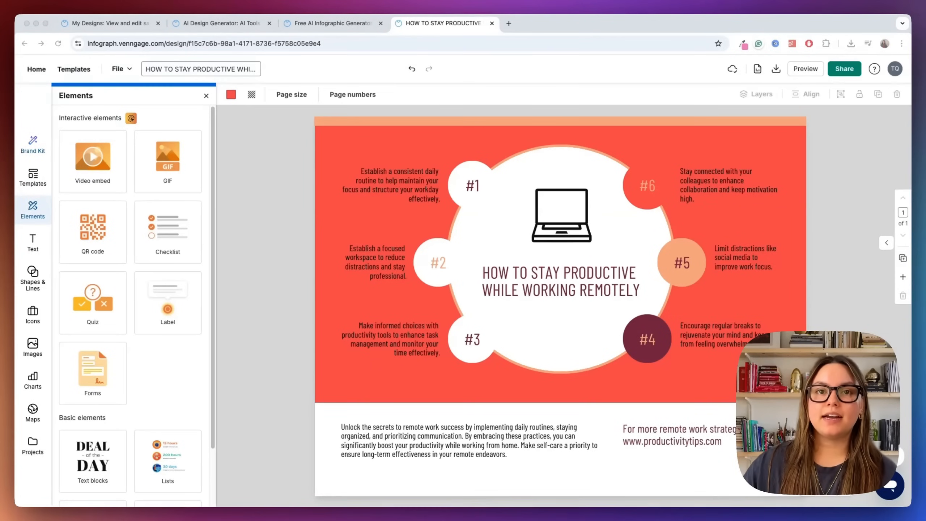
Add an interactive quiz element from the Elements list onto the infographic.
{"action": "scroll", "scroll_direction": "down", "scroll_amount": 3}
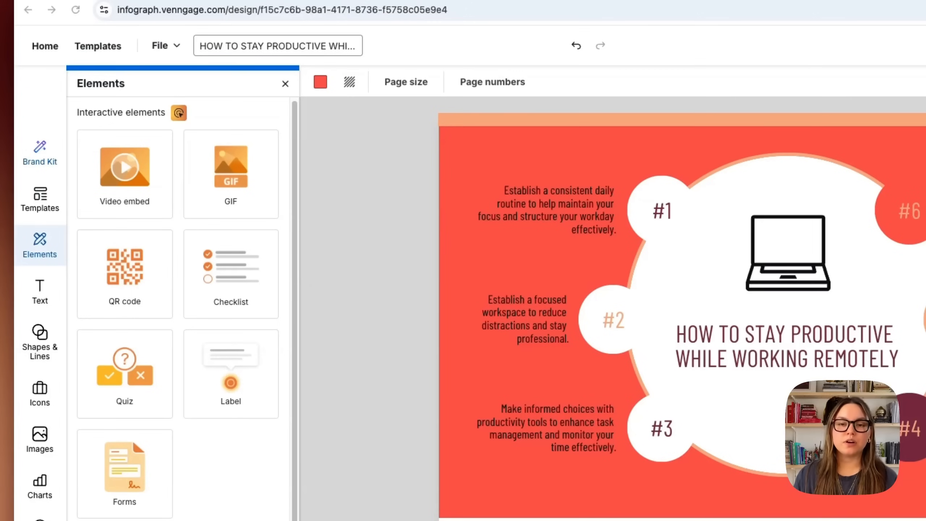
{"action": "scroll", "scroll_direction": "down", "scroll_amount": 3}
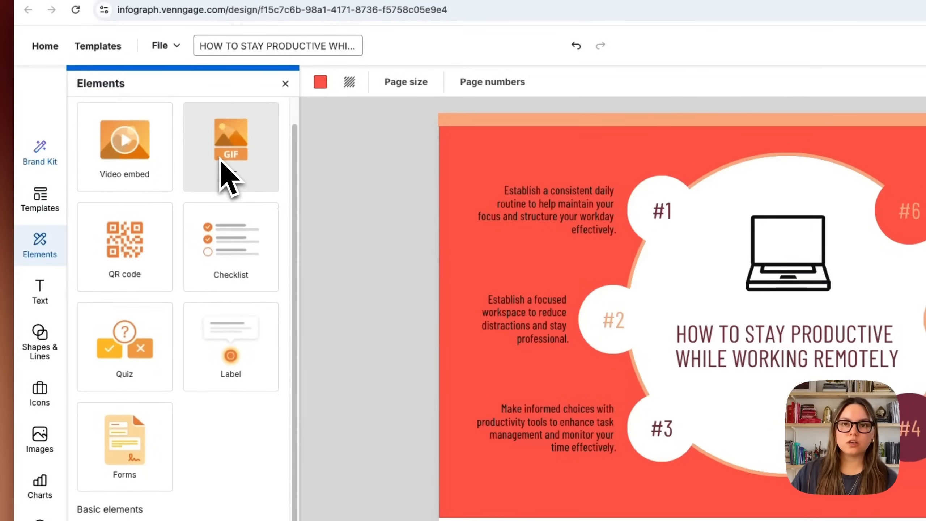
{"action": "scroll", "scroll_direction": "down", "scroll_amount": 3}
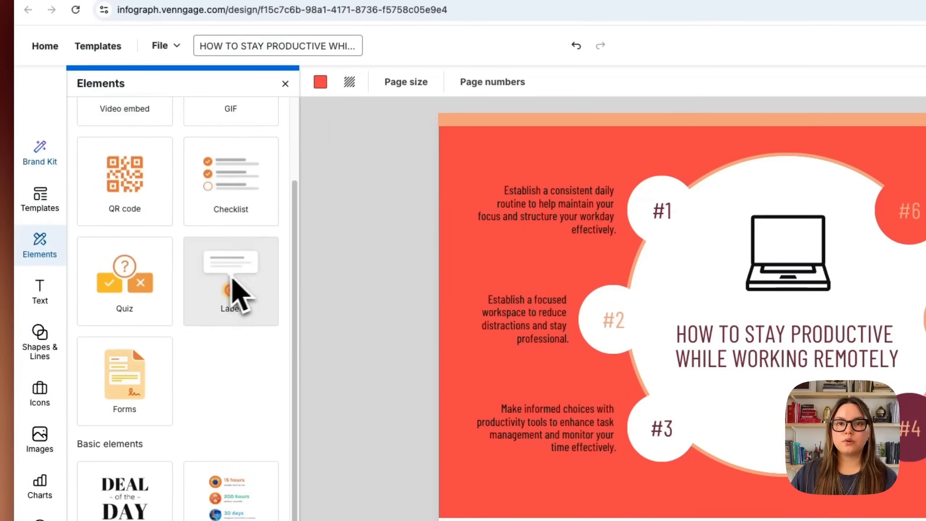
{"action": "left_click", "coordinate": [124, 281]}
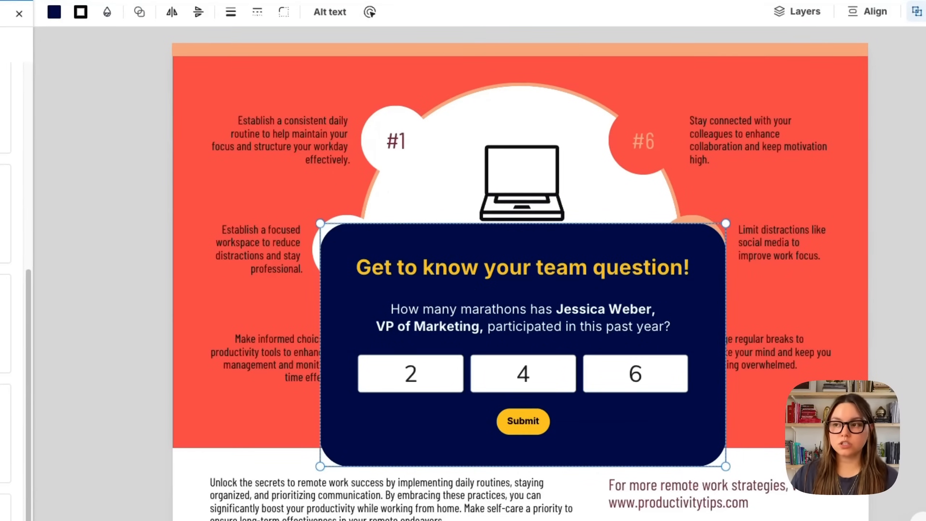
Set the quiz question to "Whats your favorite color?" with answers red, blue, green and adjust the submit button colour.
{"action": "double_click", "coordinate": [522, 318]}
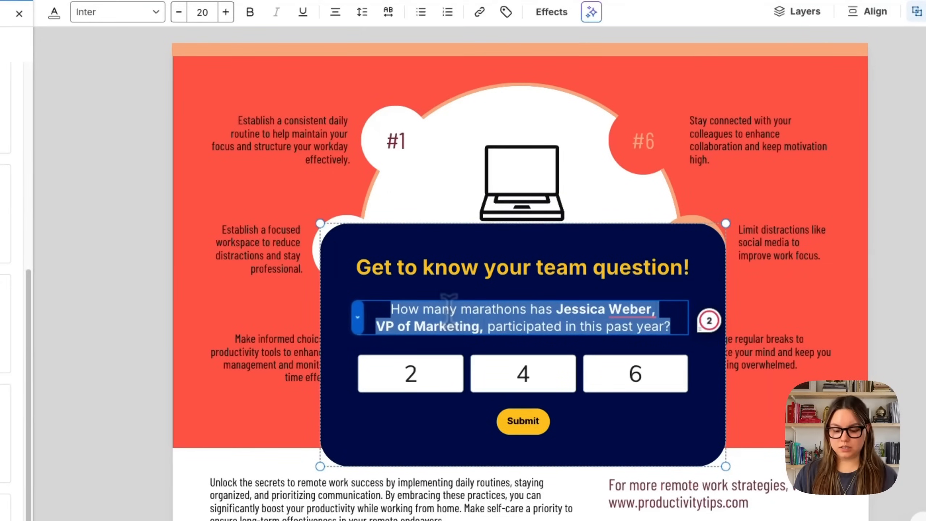
{"action": "type", "text": "Whats your favorite color?"}
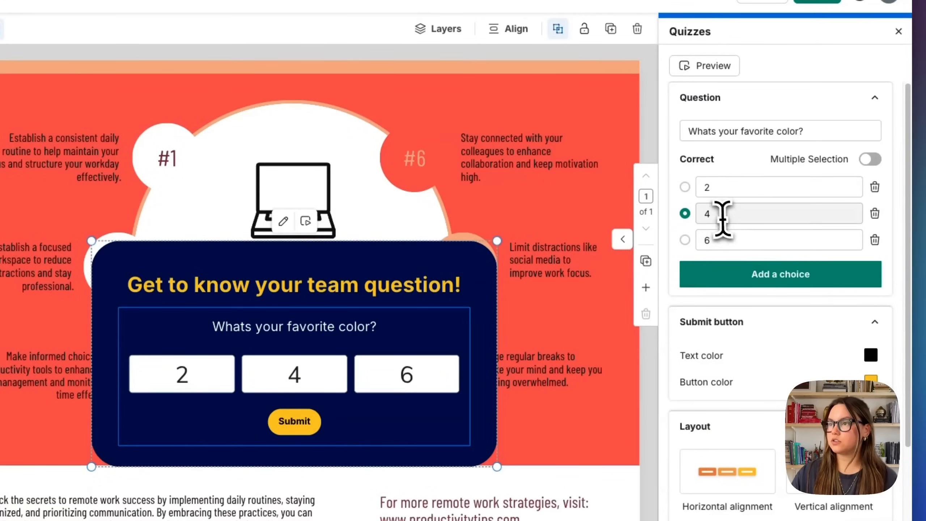
{"action": "type", "text": "n"}
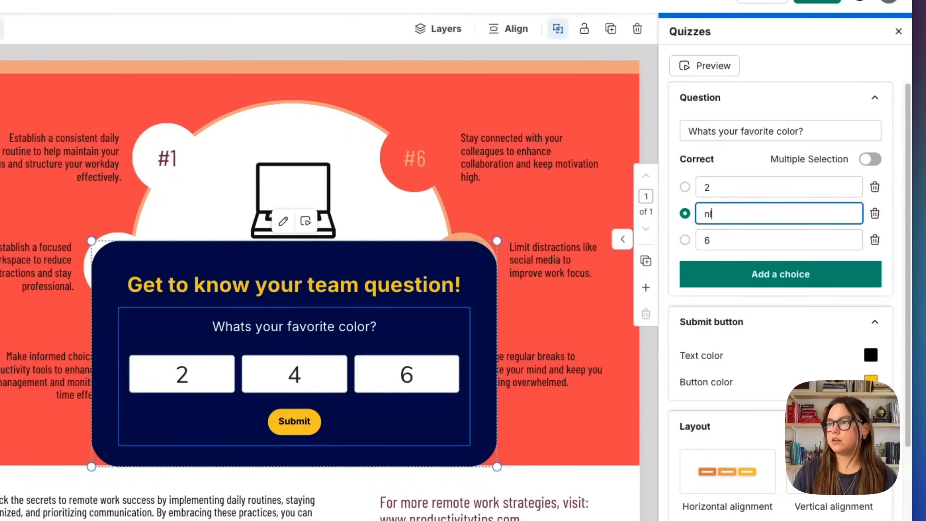
{"action": "type", "text": "blue"}
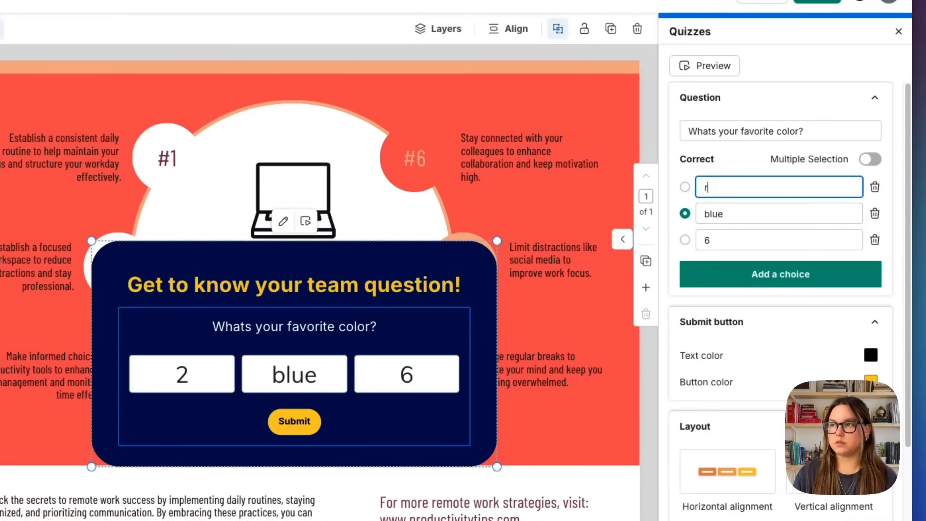
{"action": "type", "text": "green"}
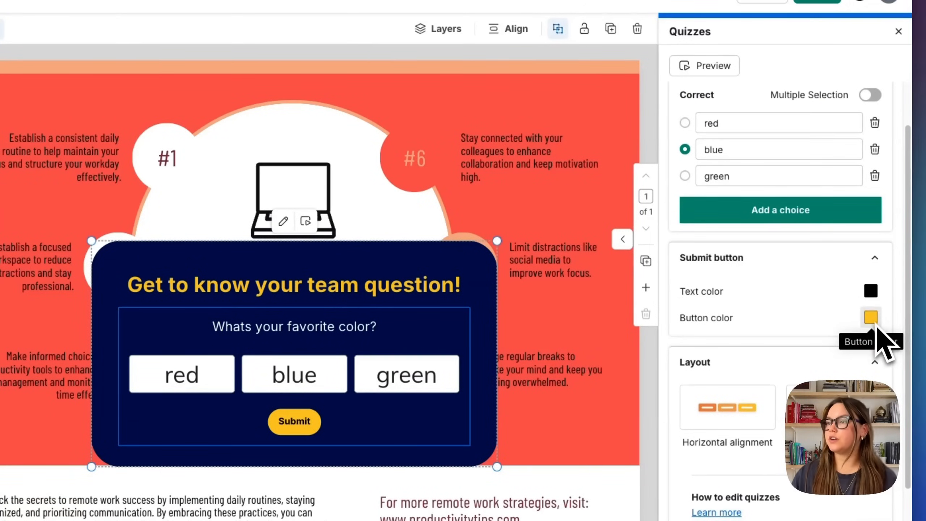
{"action": "left_click", "coordinate": [832, 300]}
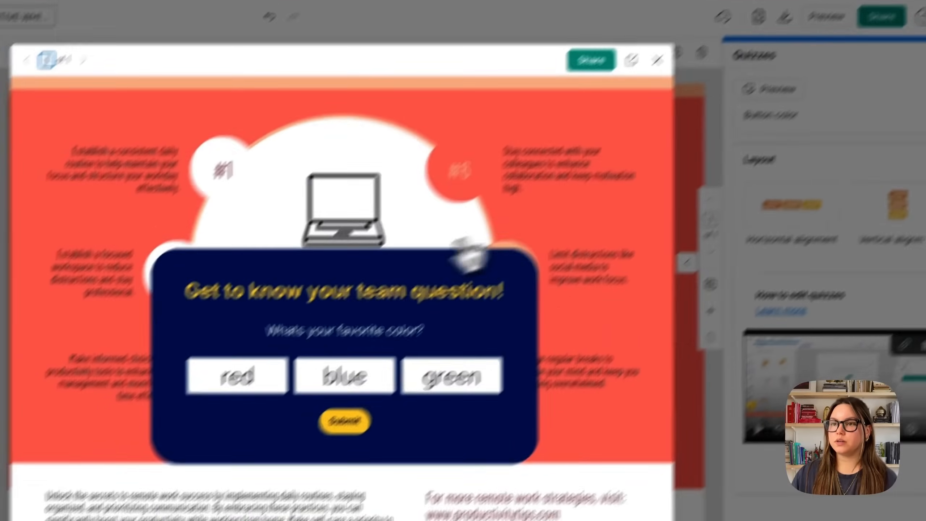
Answer the previewed quiz with blue and submit it.
{"action": "left_click", "coordinate": [397, 329]}
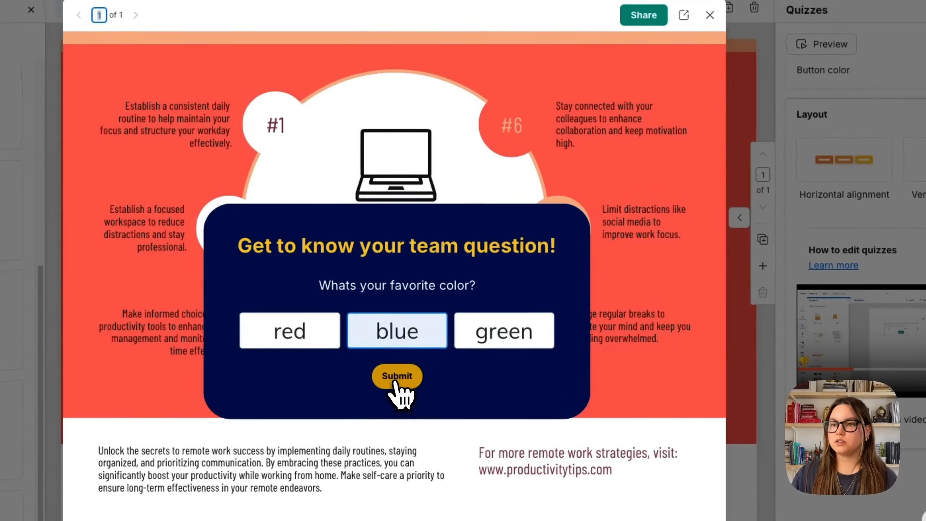
{"action": "left_click", "coordinate": [396, 376]}
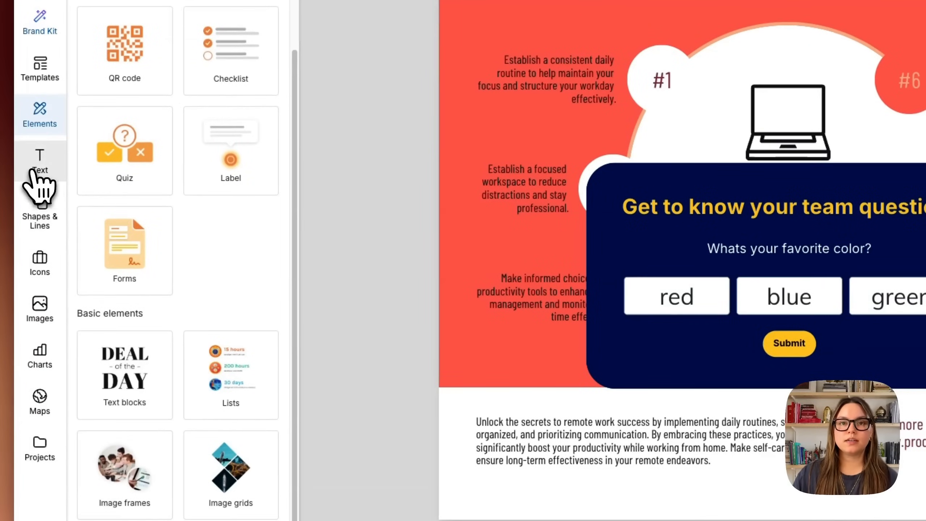
Look through the text styles and the AI image generation options.
{"action": "left_click", "coordinate": [40, 162]}
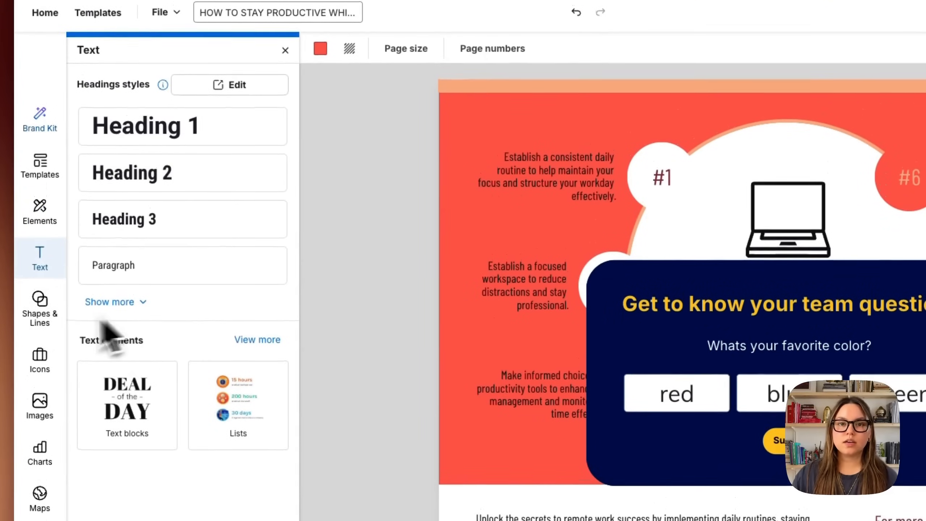
{"action": "left_click", "coordinate": [40, 307]}
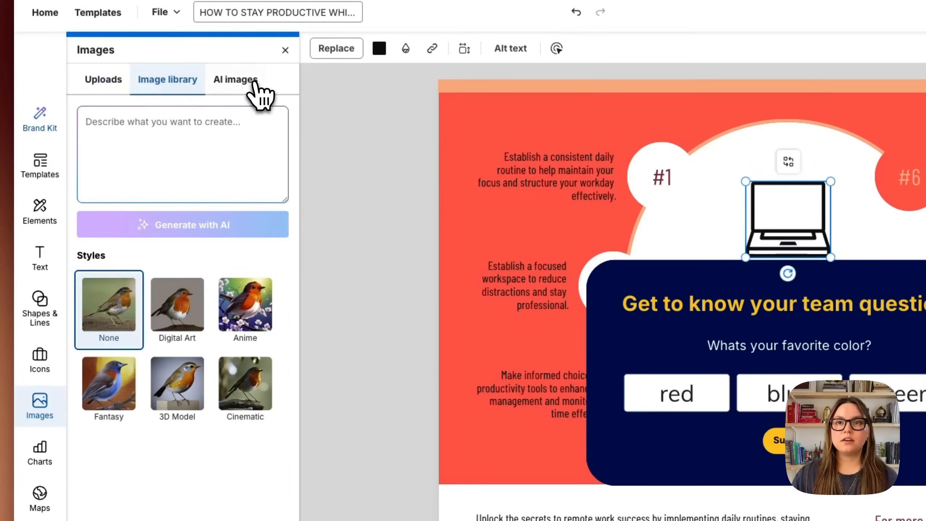
{"action": "left_click", "coordinate": [235, 79]}
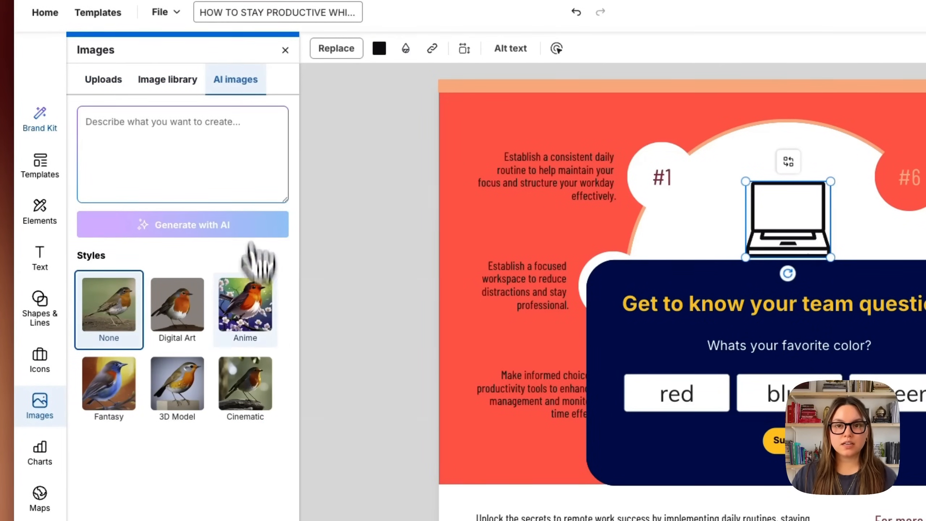
{"action": "scroll", "scroll_direction": "down", "scroll_amount": 3}
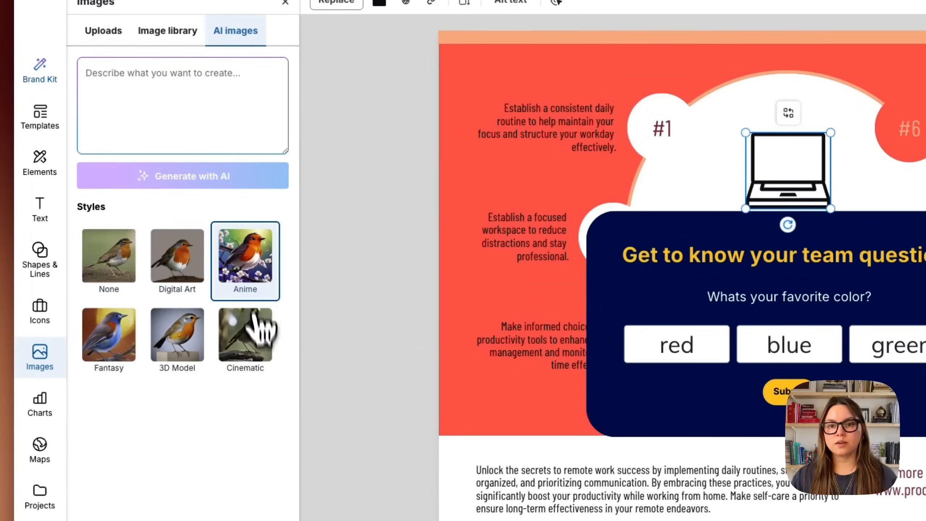
Browse the available chart types and bring up the map options.
{"action": "left_click", "coordinate": [39, 404]}
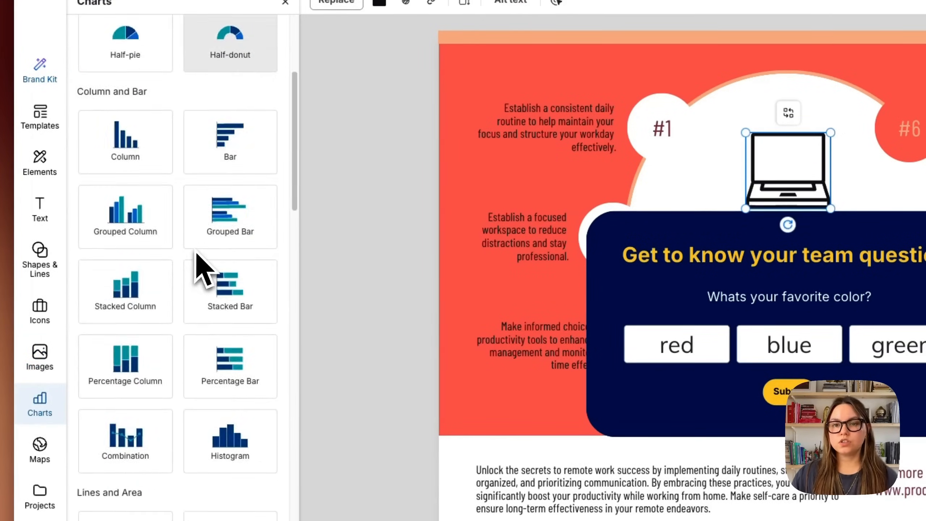
{"action": "scroll", "scroll_direction": "down", "scroll_amount": 3}
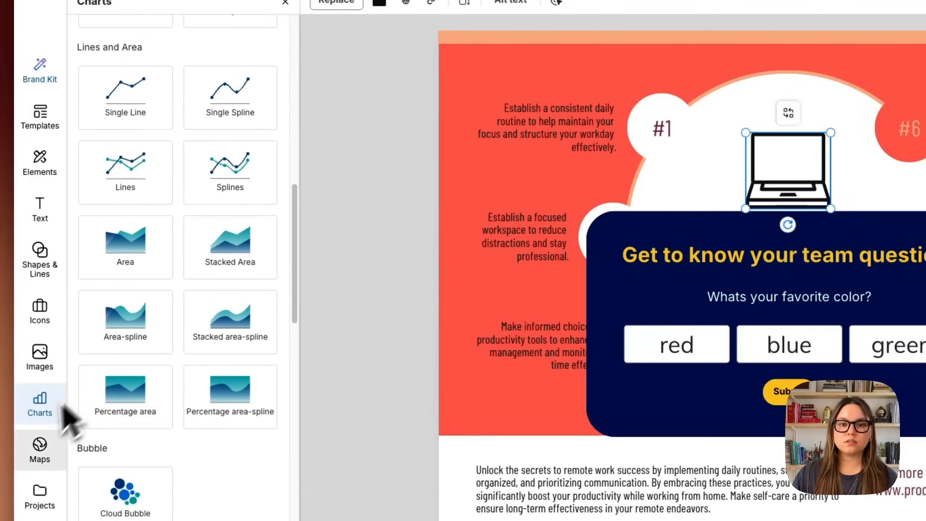
{"action": "left_click", "coordinate": [39, 450]}
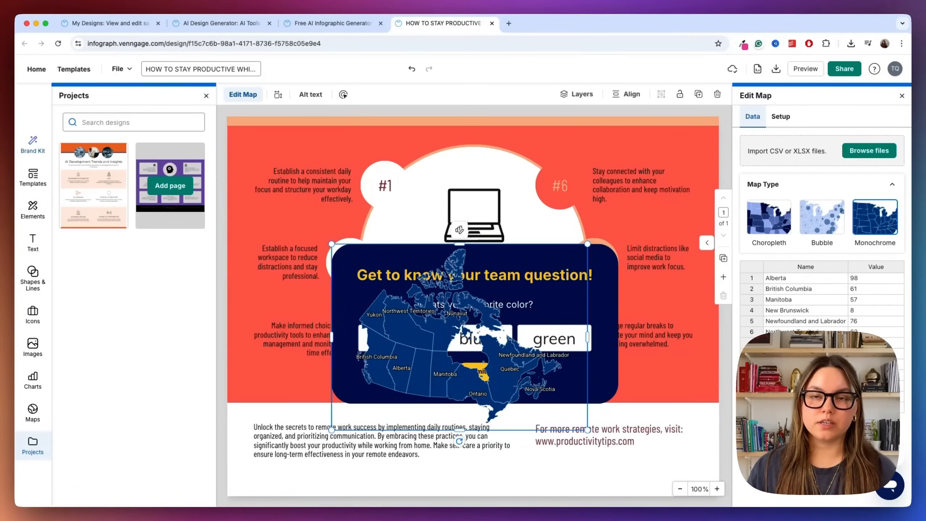
Adjust the inserted Canada map from its editing panel.
{"action": "left_click", "coordinate": [902, 94]}
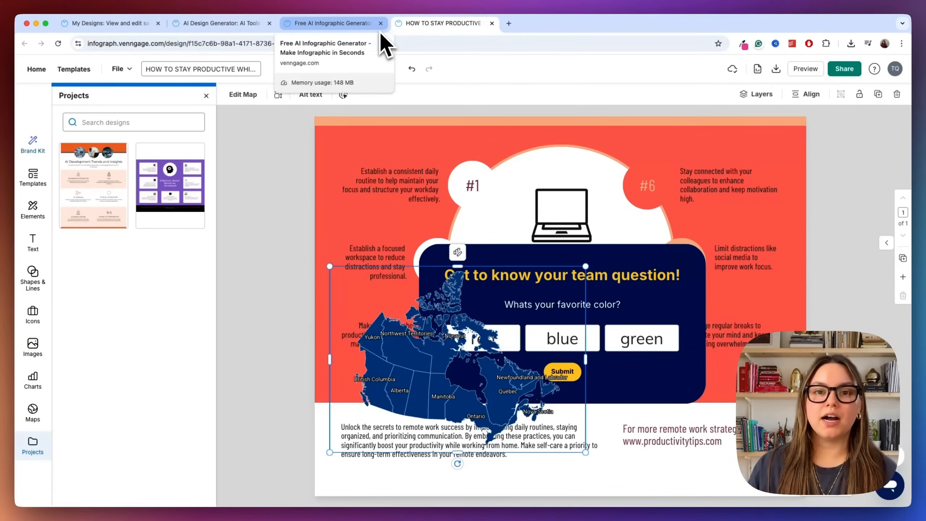
Generate an AI infographic from the prompt on the key elements of a high-converting landing page.
{"action": "left_click", "coordinate": [331, 23]}
{"action": "type", "text": "T"}
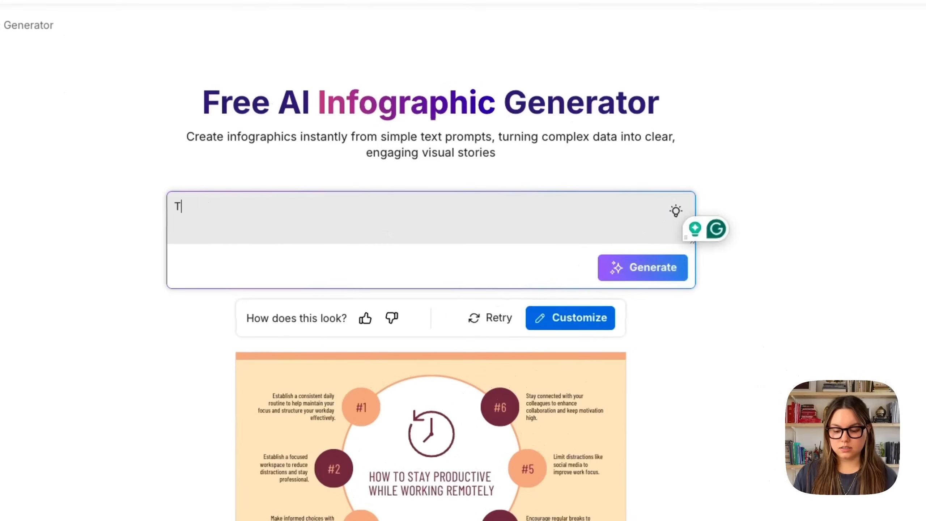
{"action": "type", "text": "he key elements of a high-"}
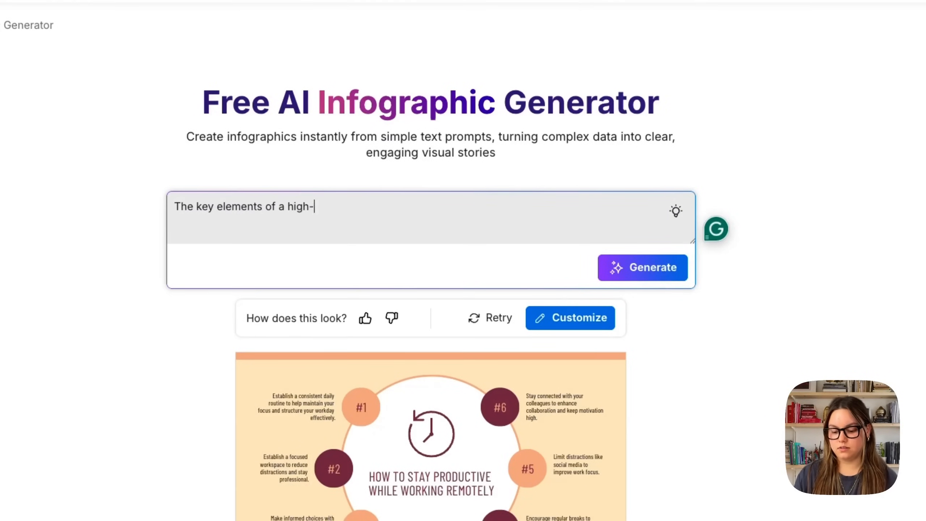
{"action": "type", "text": "converting p"}
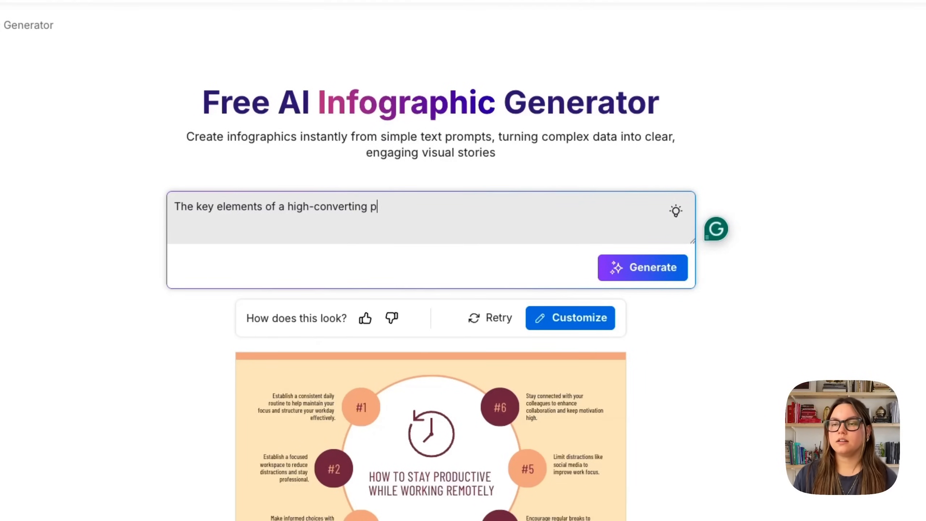
{"action": "type", "text": "anding page"}
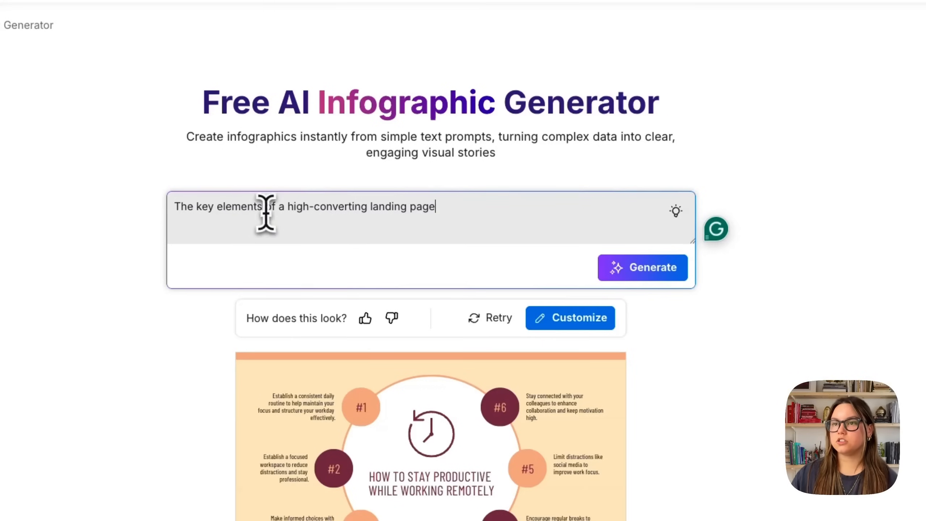
{"action": "left_click", "coordinate": [642, 267]}
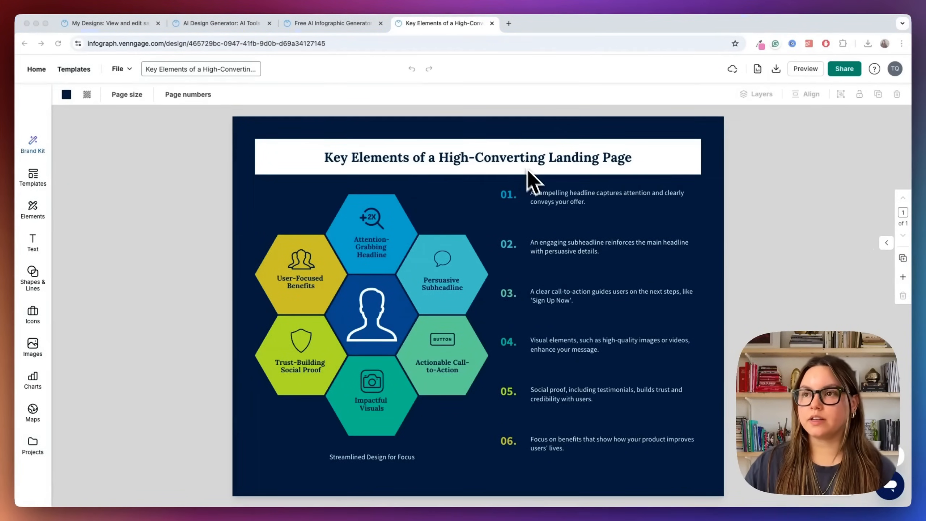
{"action": "mouse_move", "coordinate": [561, 212]}
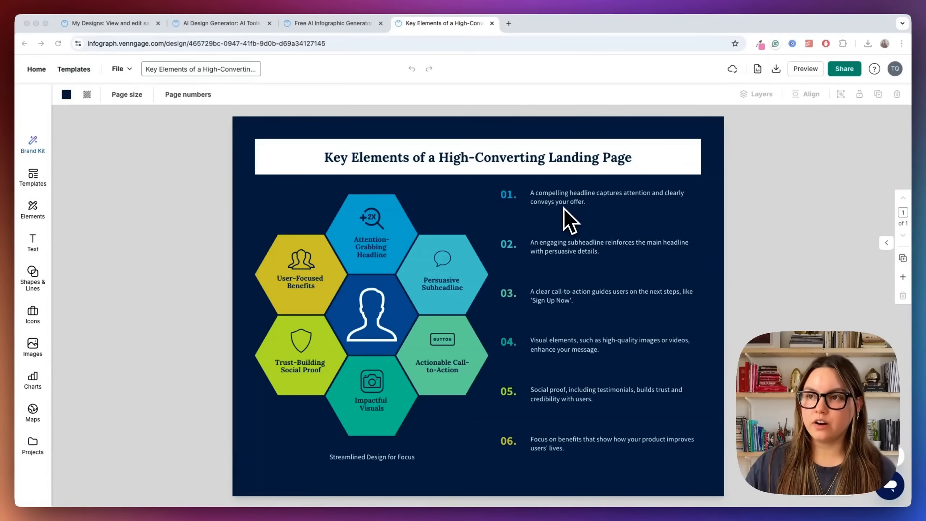
{"action": "mouse_move", "coordinate": [632, 260]}
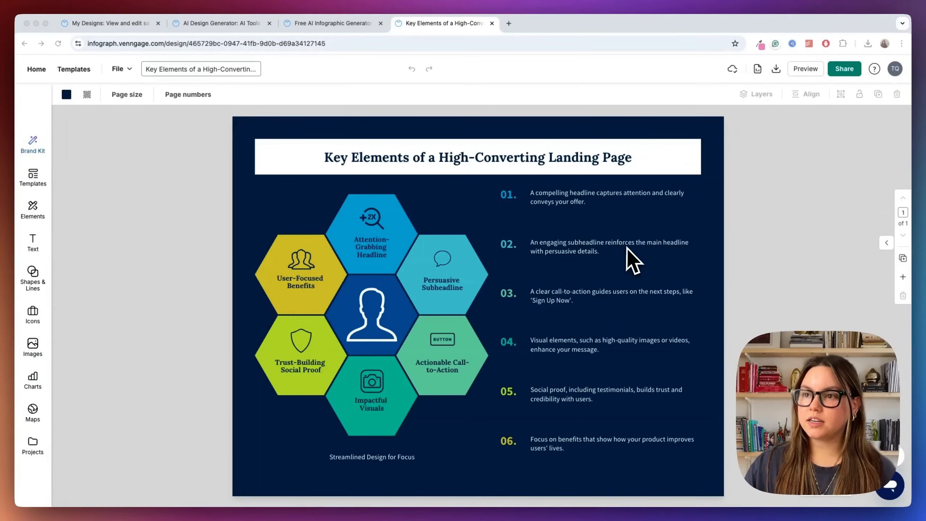
{"action": "mouse_move", "coordinate": [583, 310]}
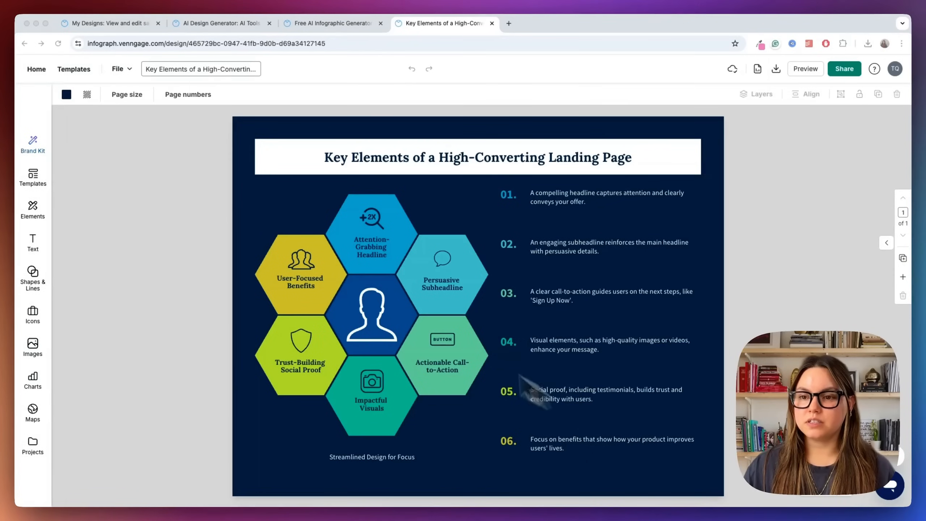
{"action": "left_click", "coordinate": [609, 196]}
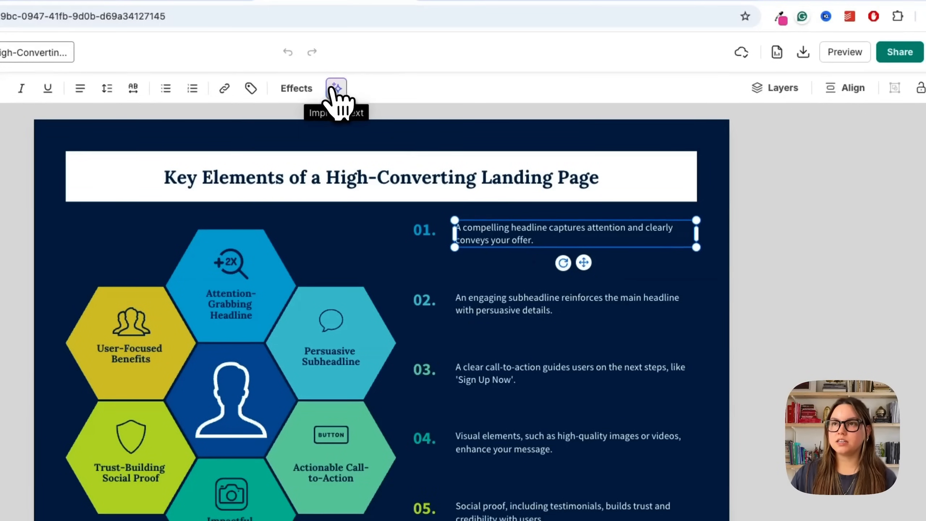
Have the AI rewrite point 01 with 'make this more casual' and replace it with the result.
{"action": "left_click", "coordinate": [335, 89]}
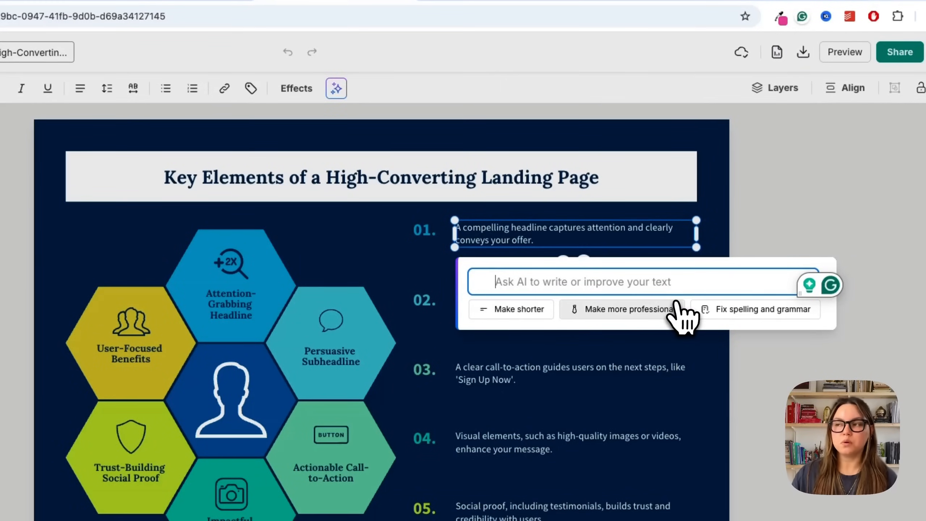
{"action": "mouse_move", "coordinate": [734, 290]}
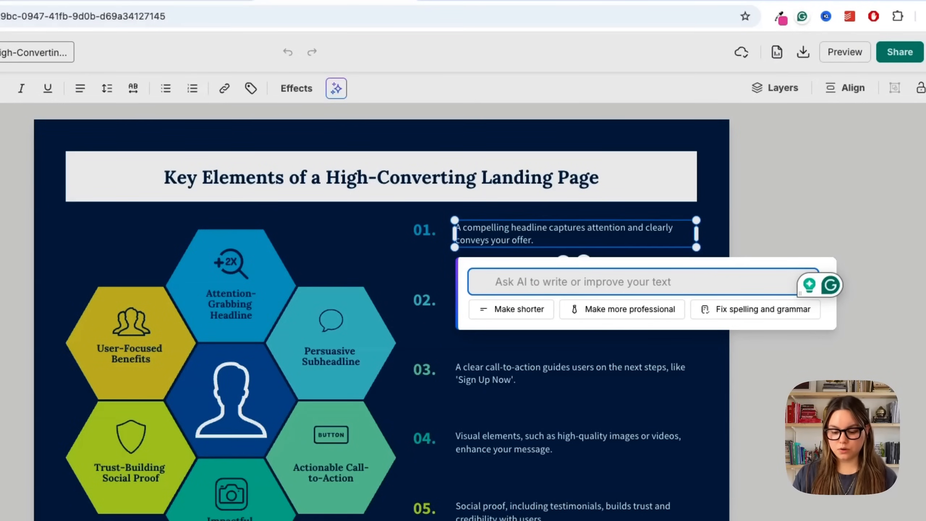
{"action": "type", "text": "make this more casual"}
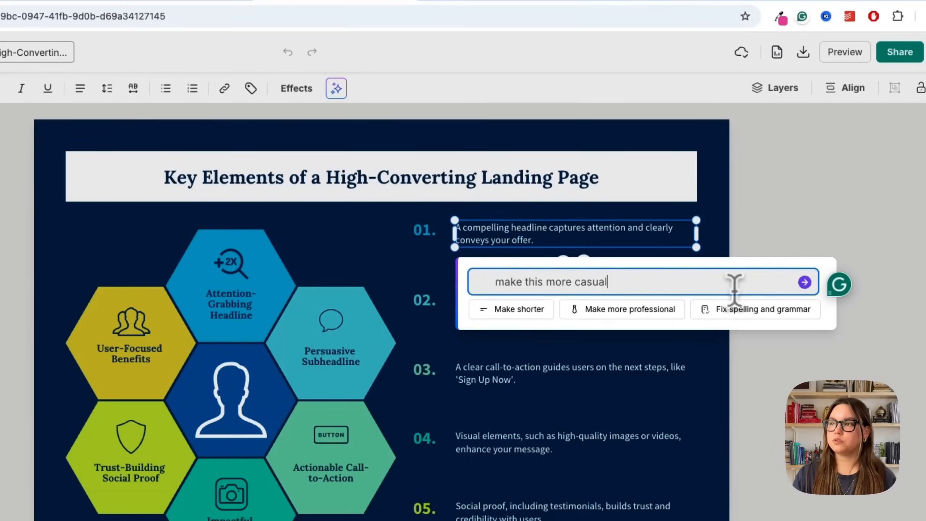
{"action": "left_click", "coordinate": [803, 281]}
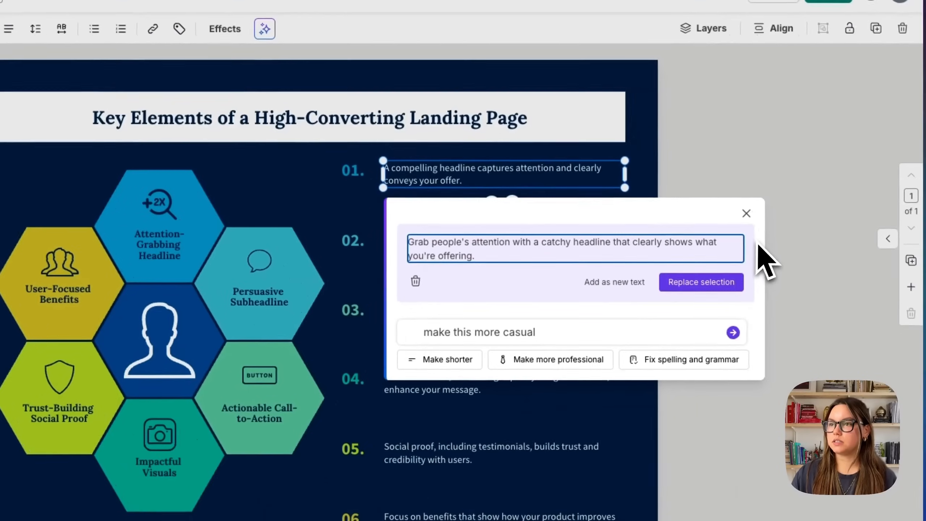
{"action": "mouse_move", "coordinate": [528, 262]}
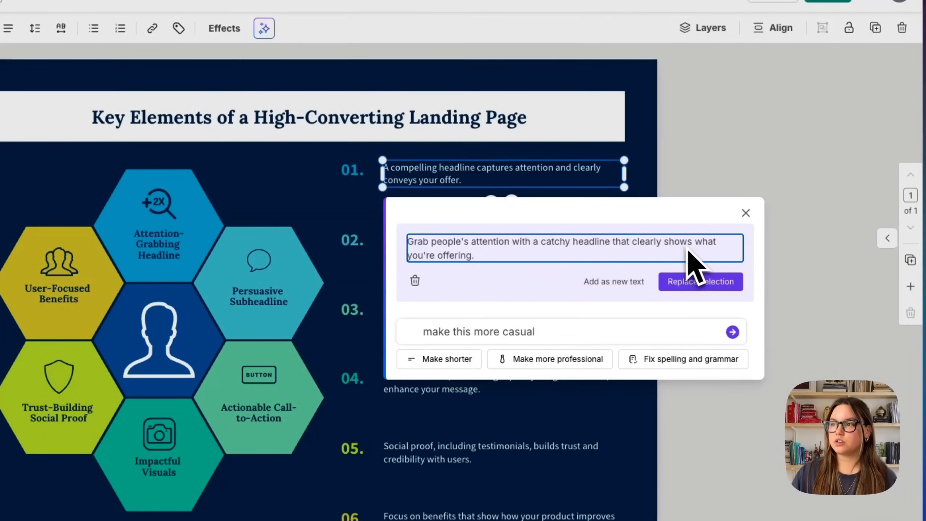
{"action": "left_click", "coordinate": [700, 281]}
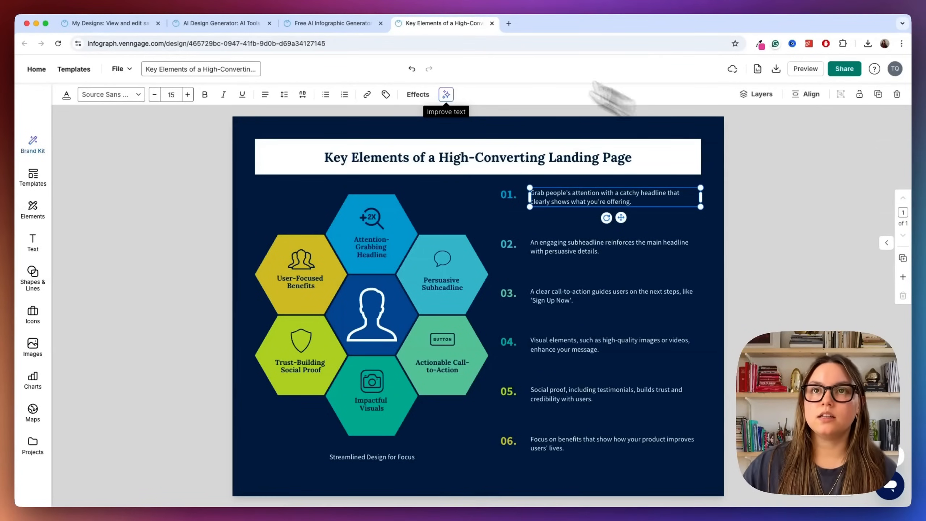
Switch to the AI Design Generator page and page through the marketing generators.
{"action": "left_click", "coordinate": [222, 23]}
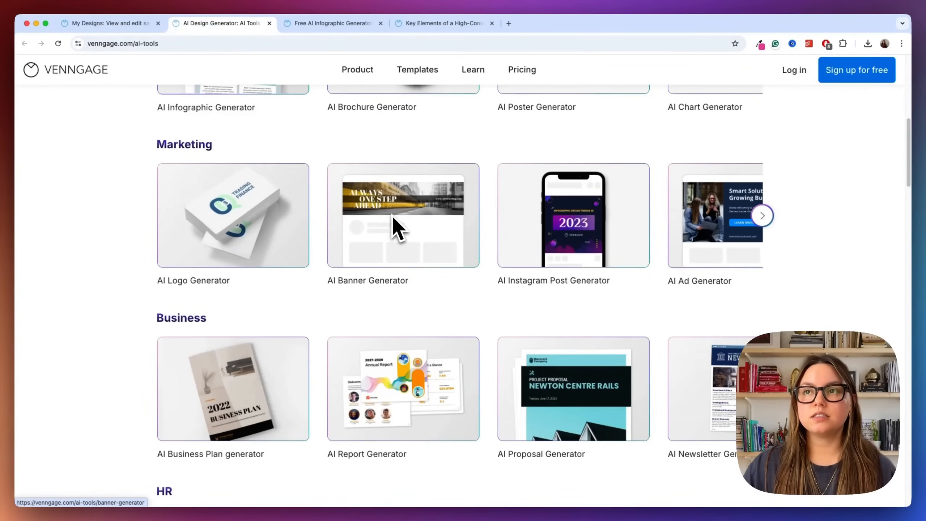
{"action": "scroll", "scroll_direction": "up", "scroll_amount": 3}
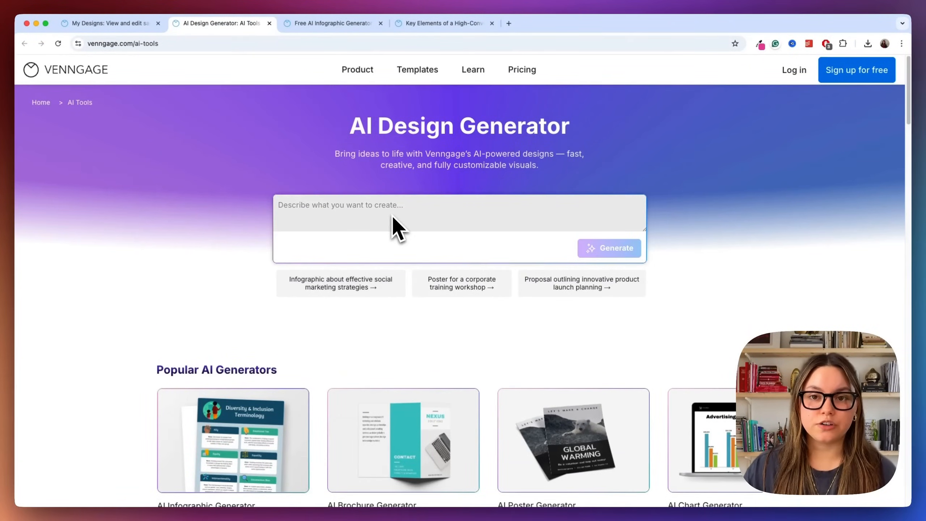
{"action": "scroll", "scroll_direction": "down", "scroll_amount": 3}
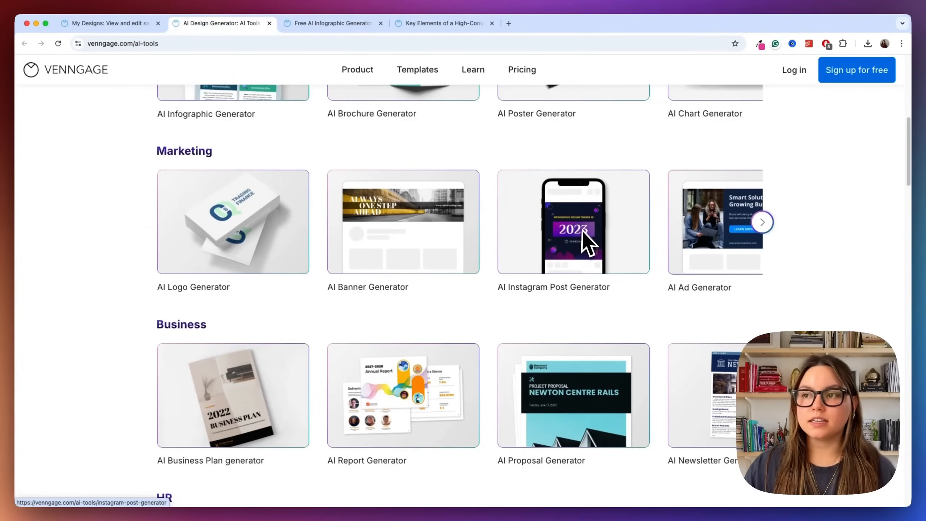
{"action": "left_click", "coordinate": [761, 222]}
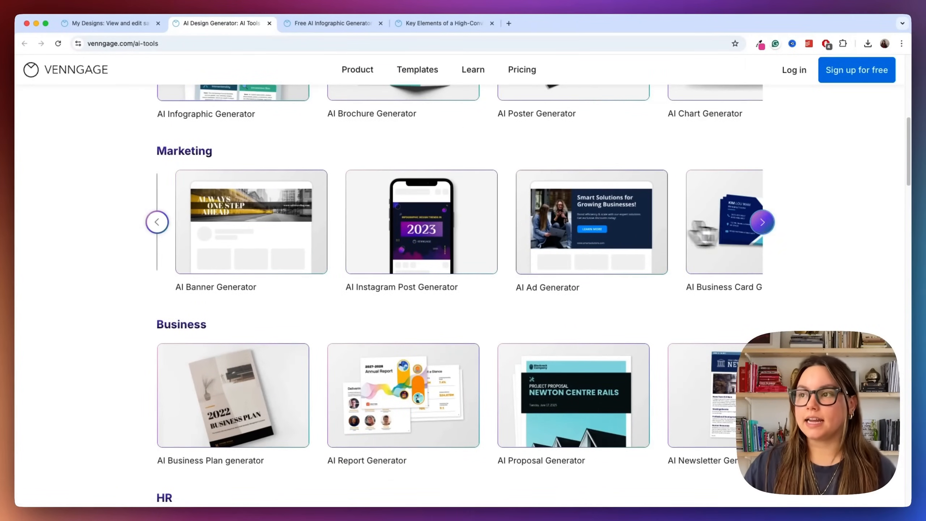
{"action": "left_click", "coordinate": [762, 222]}
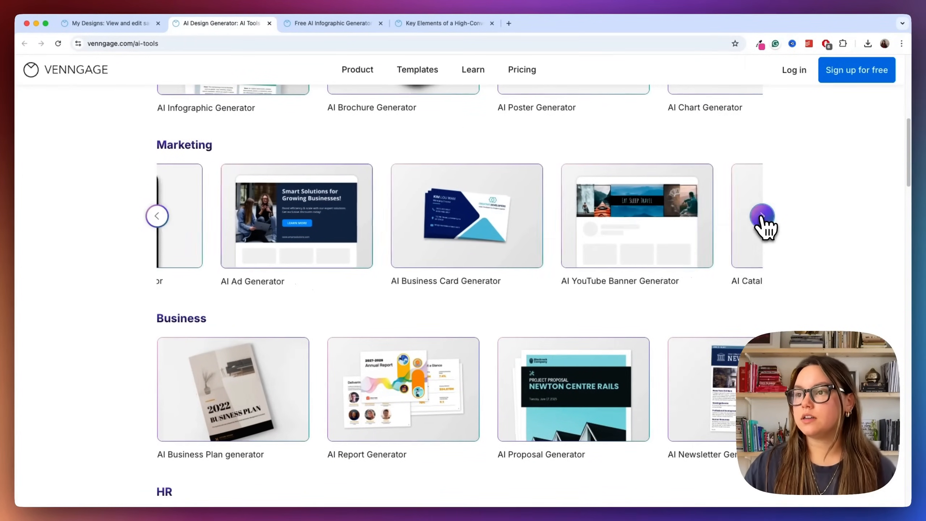
Page through the business, HR and creative generator carousels further down.
{"action": "scroll", "scroll_direction": "down", "scroll_amount": 3}
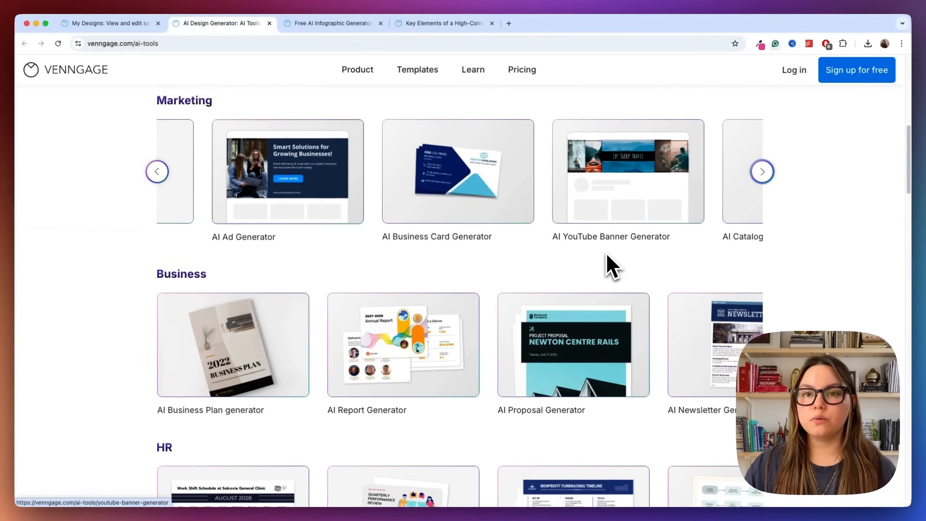
{"action": "scroll", "scroll_direction": "down", "scroll_amount": 3}
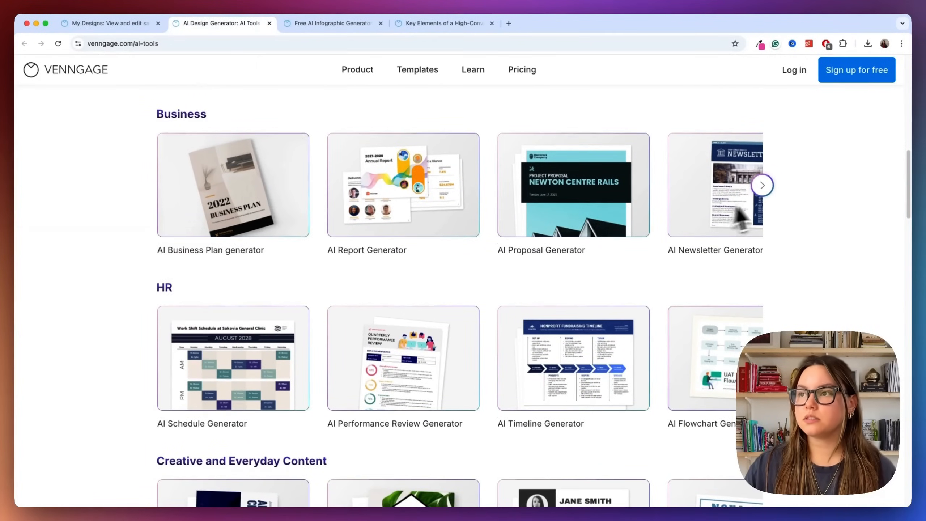
{"action": "left_click", "coordinate": [761, 185]}
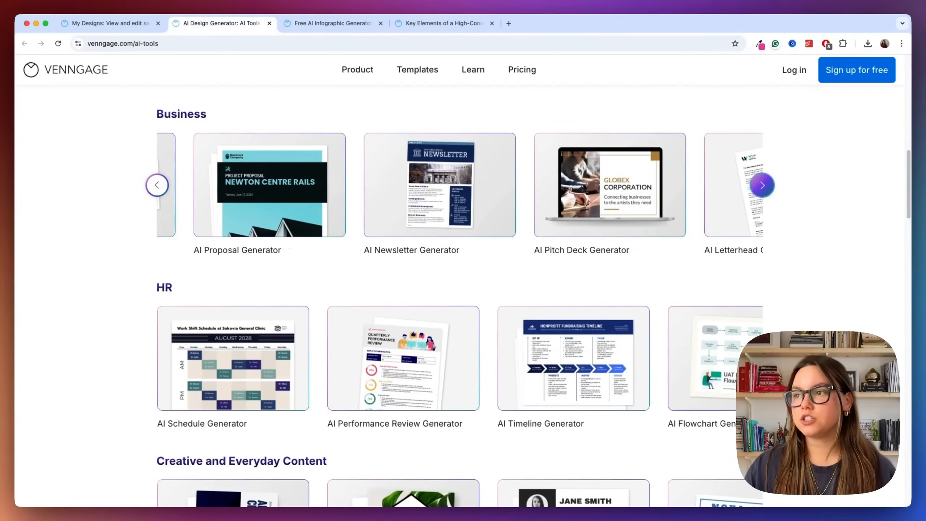
{"action": "scroll", "scroll_direction": "down", "scroll_amount": 3}
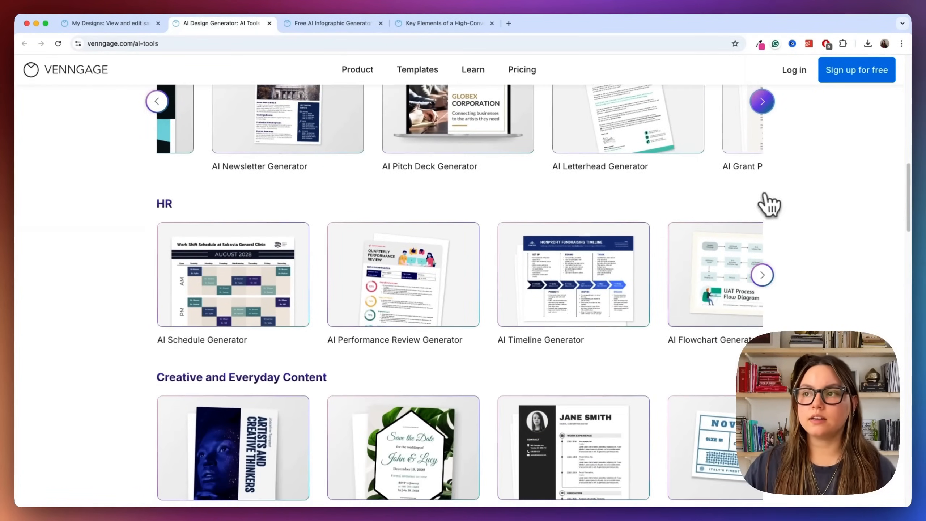
{"action": "mouse_move", "coordinate": [762, 274]}
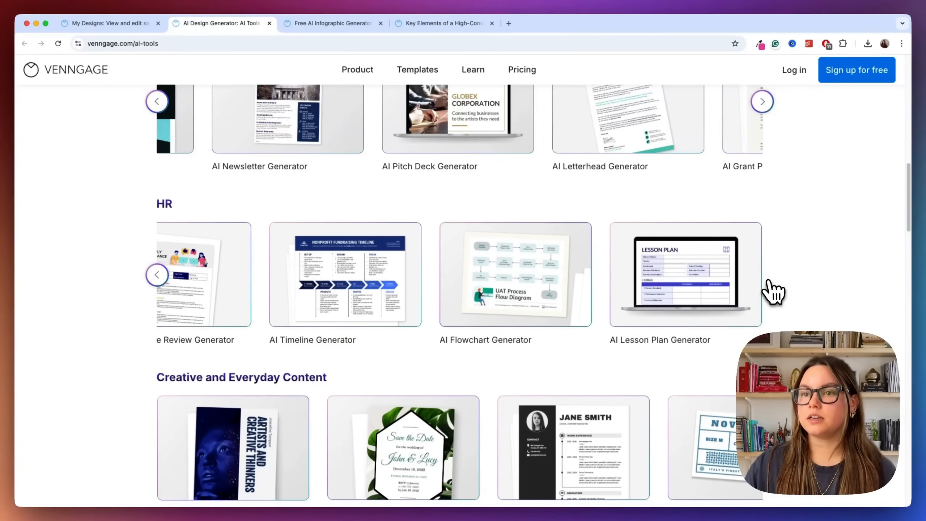
{"action": "scroll", "scroll_direction": "down", "scroll_amount": 3}
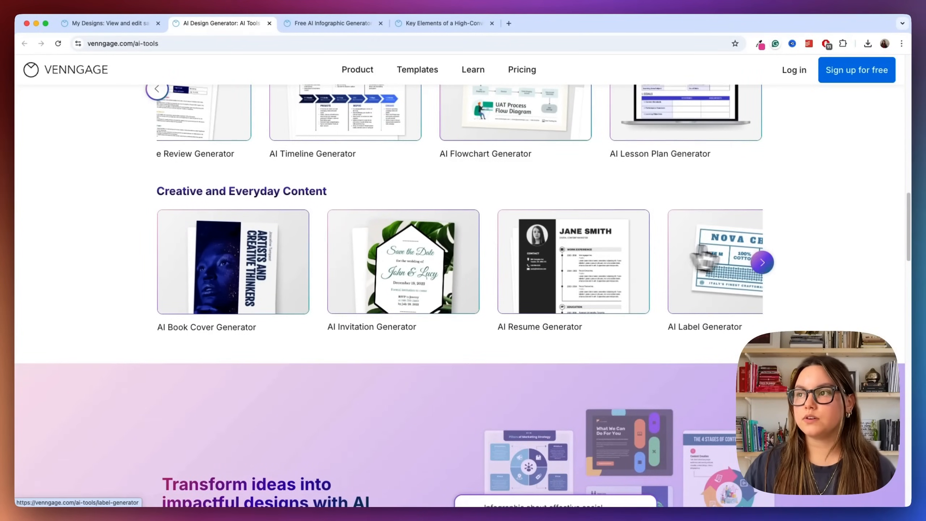
{"action": "left_click", "coordinate": [761, 262]}
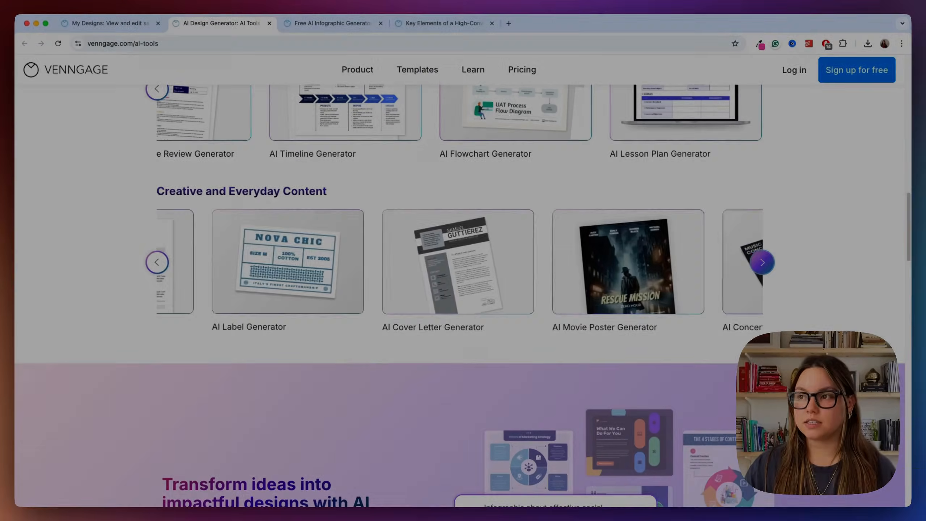